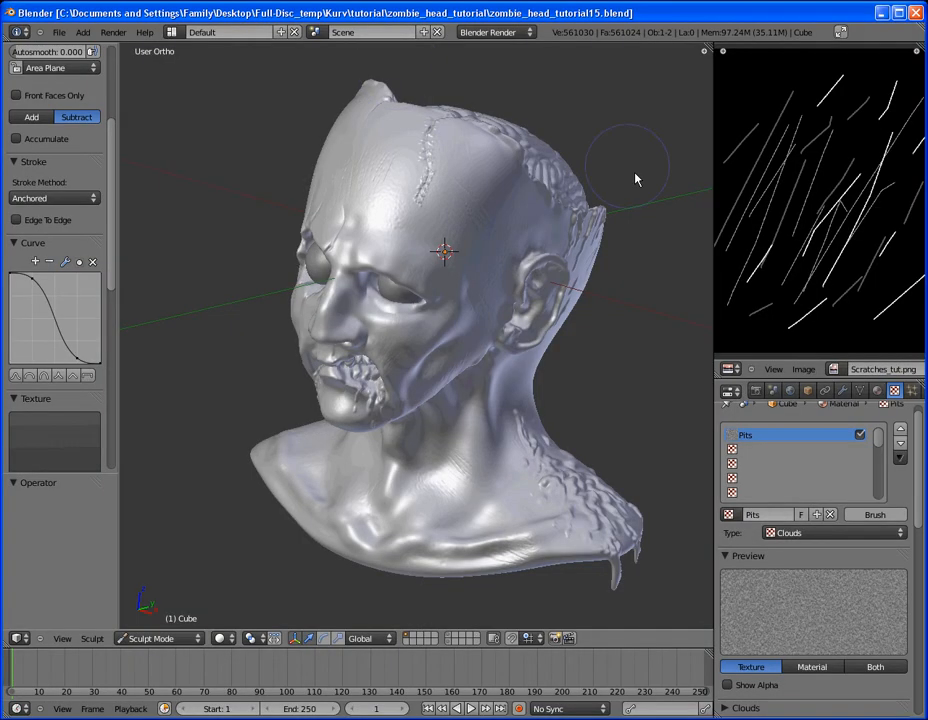
- Choose the SculptDraw brush and paint fresh detail strokes around the zombie's ear
drag(635, 178, 515, 410)
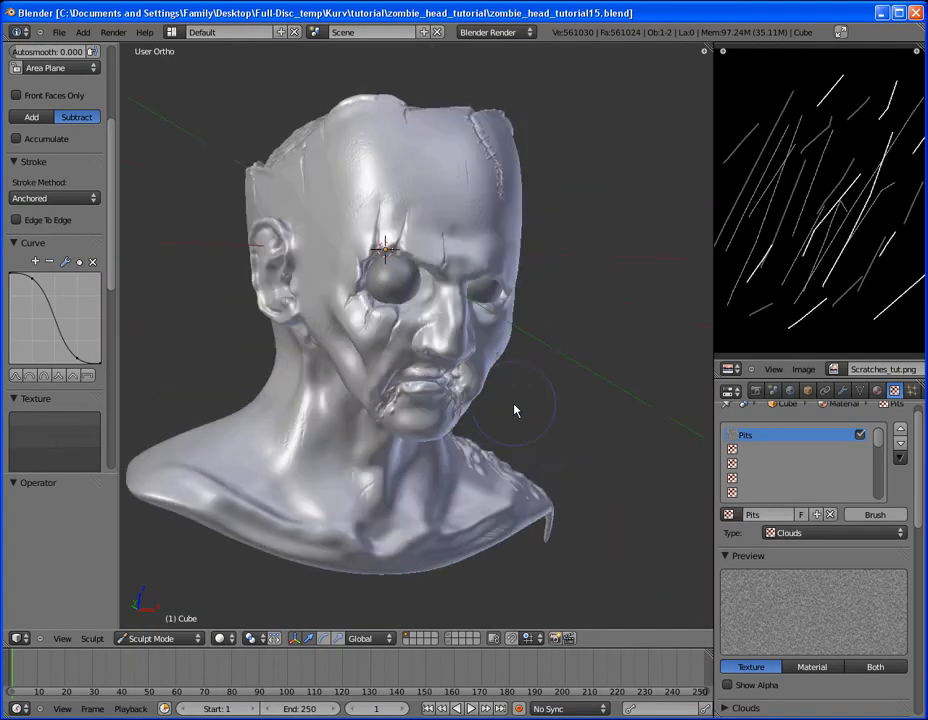
drag(515, 410, 385, 350)
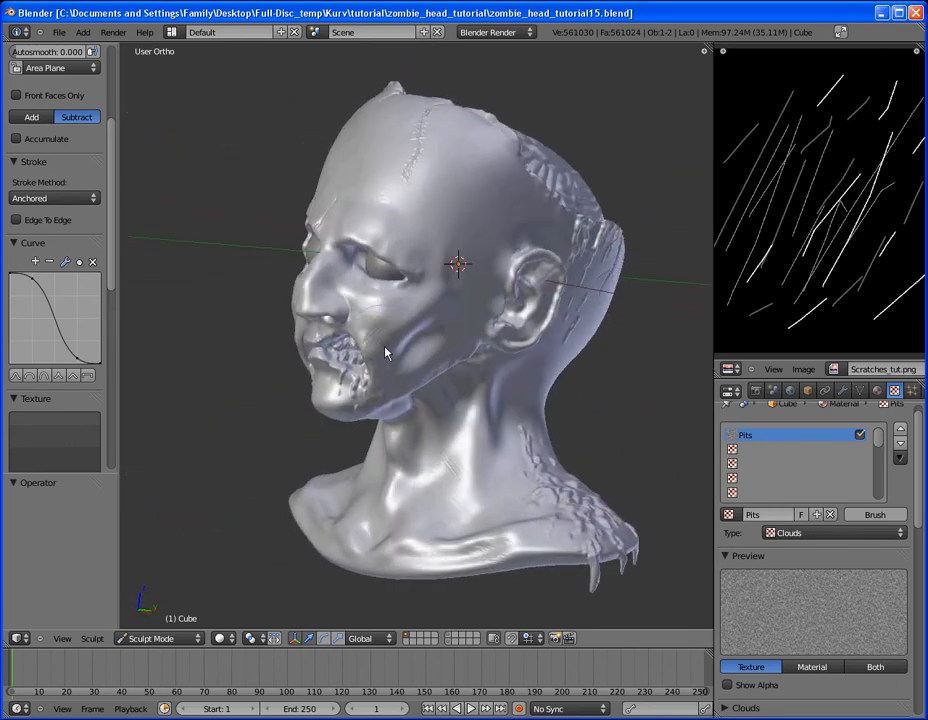
drag(385, 350, 510, 293)
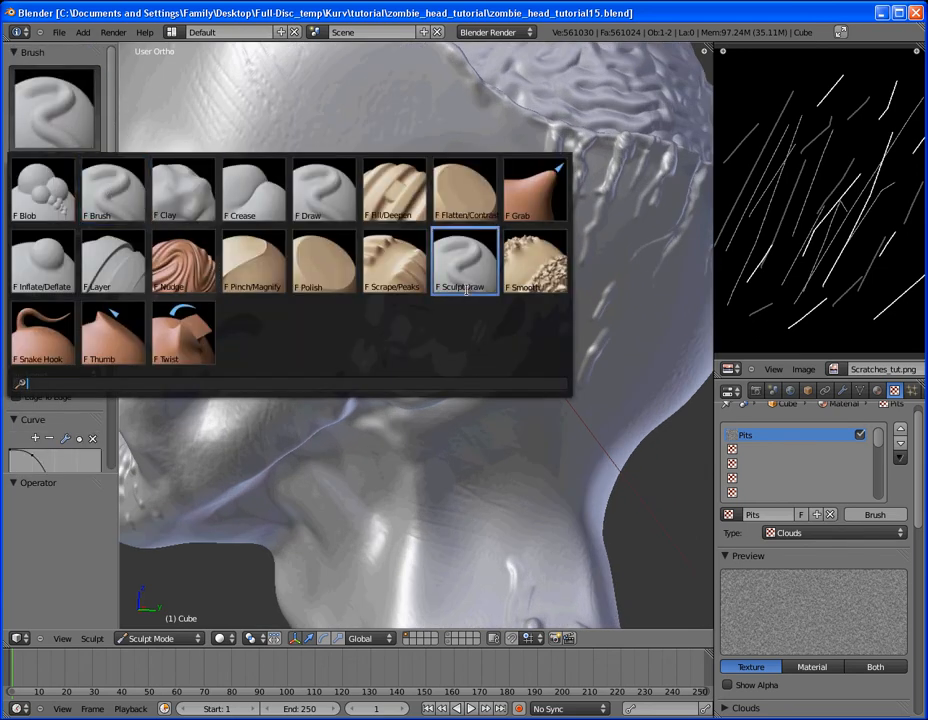
click(464, 260)
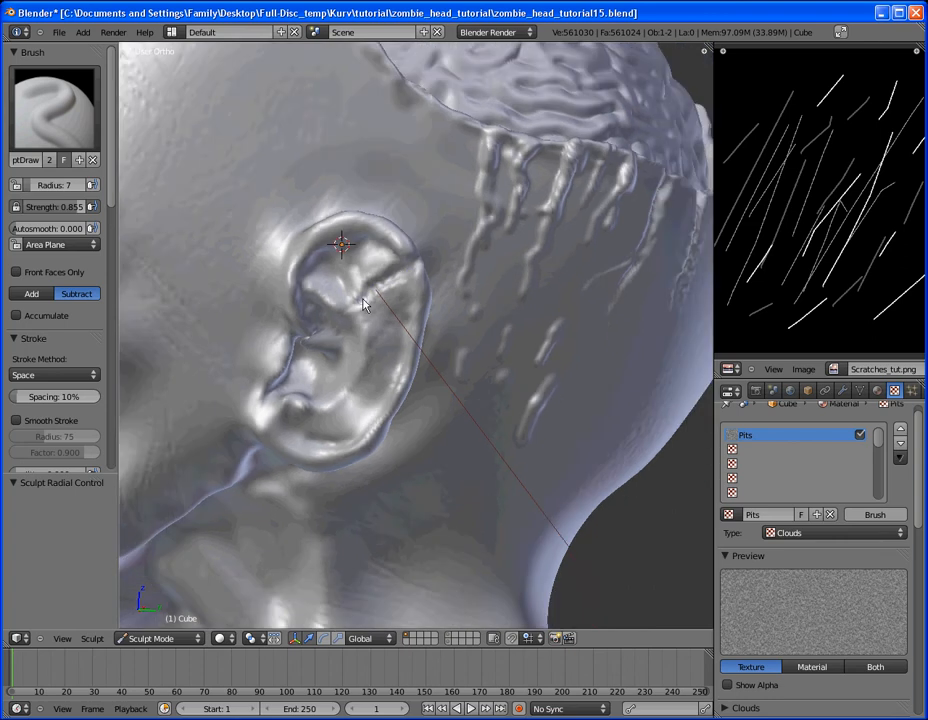
drag(363, 305, 405, 302)
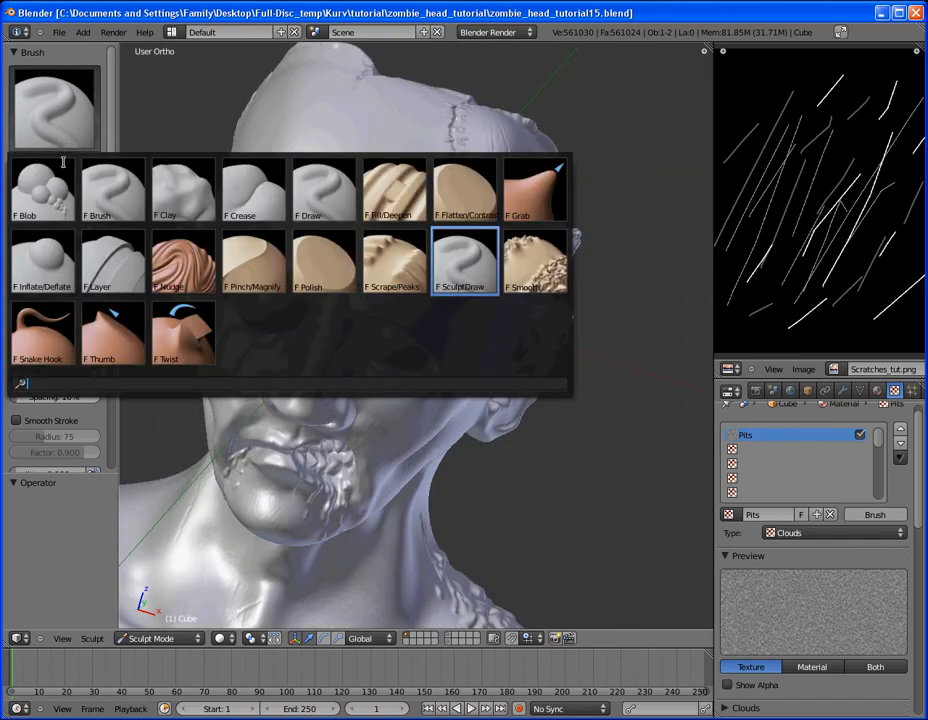
- Select the Blob brush and set its stroke method to Anchored
click(44, 190)
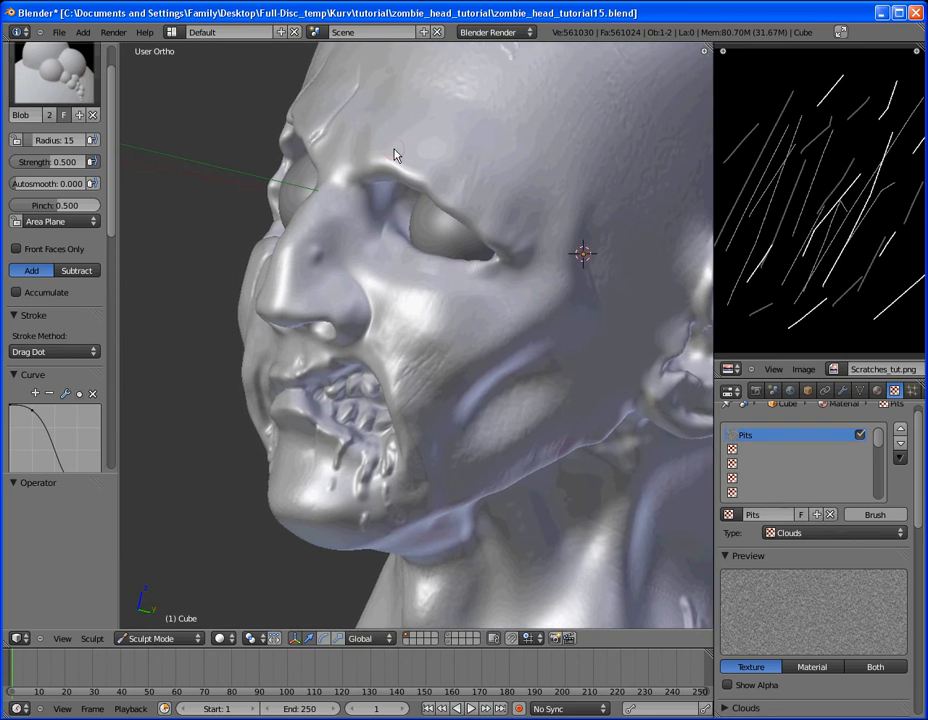
drag(395, 155, 545, 255)
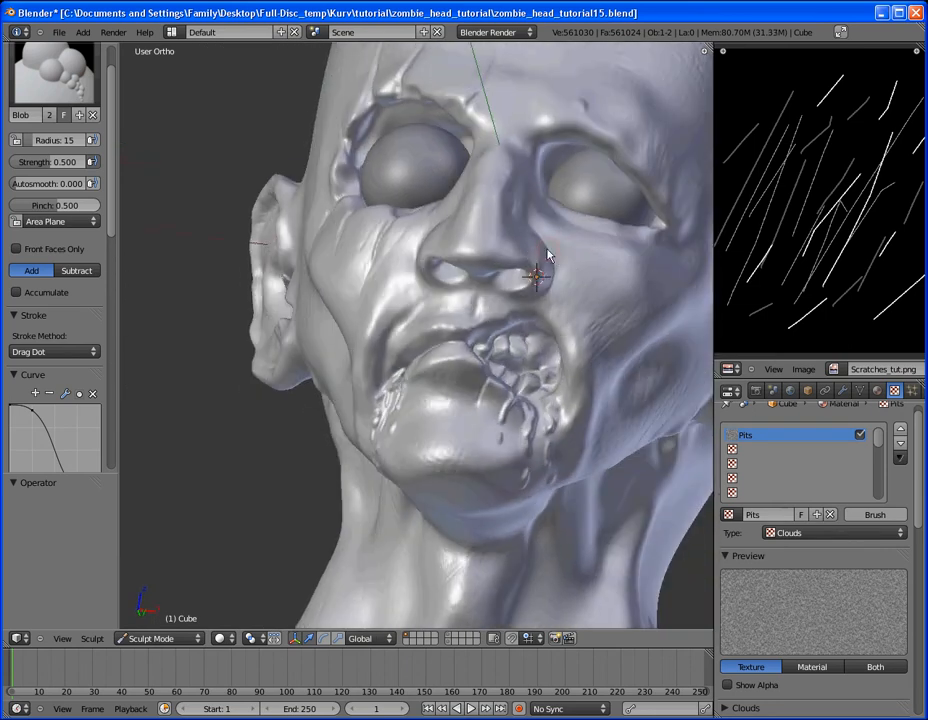
click(54, 351)
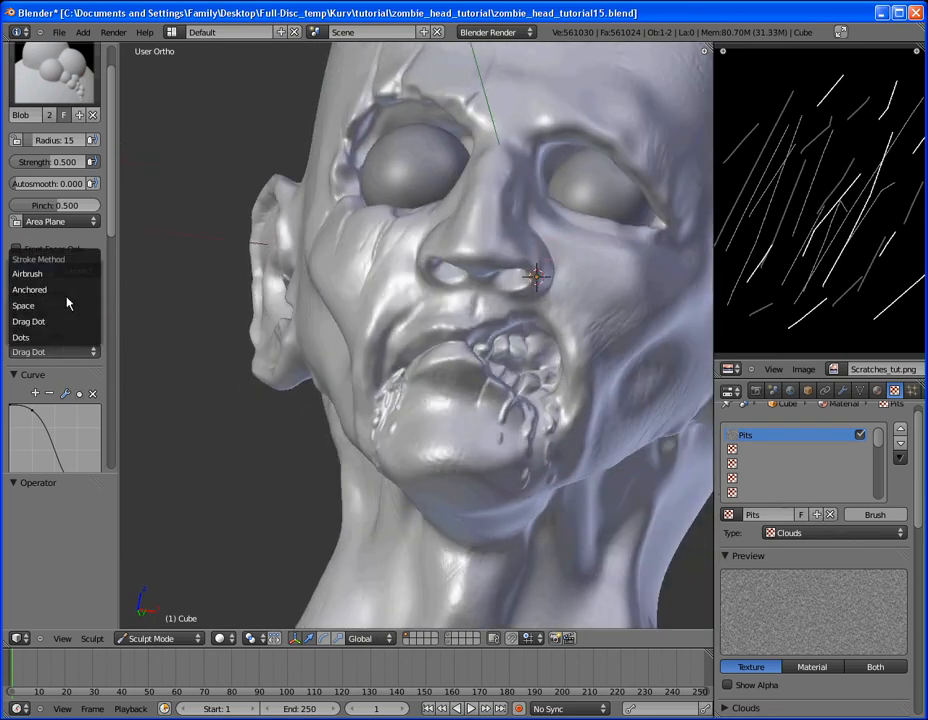
click(30, 289)
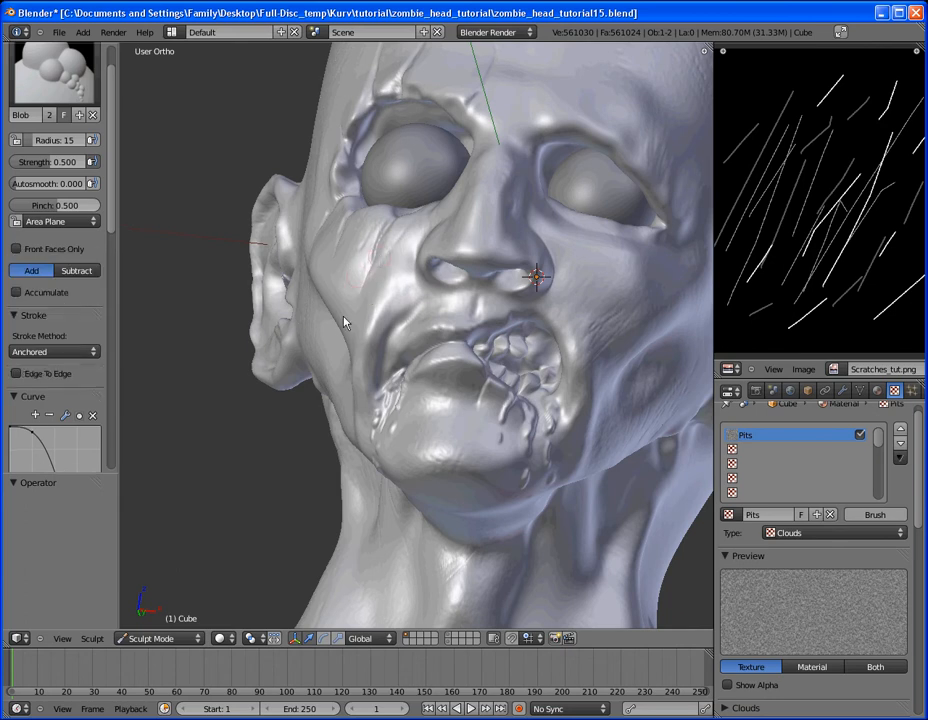
- Raise two blob swellings on the cheek, then smooth the face around the mouth
drag(345, 322, 507, 158)
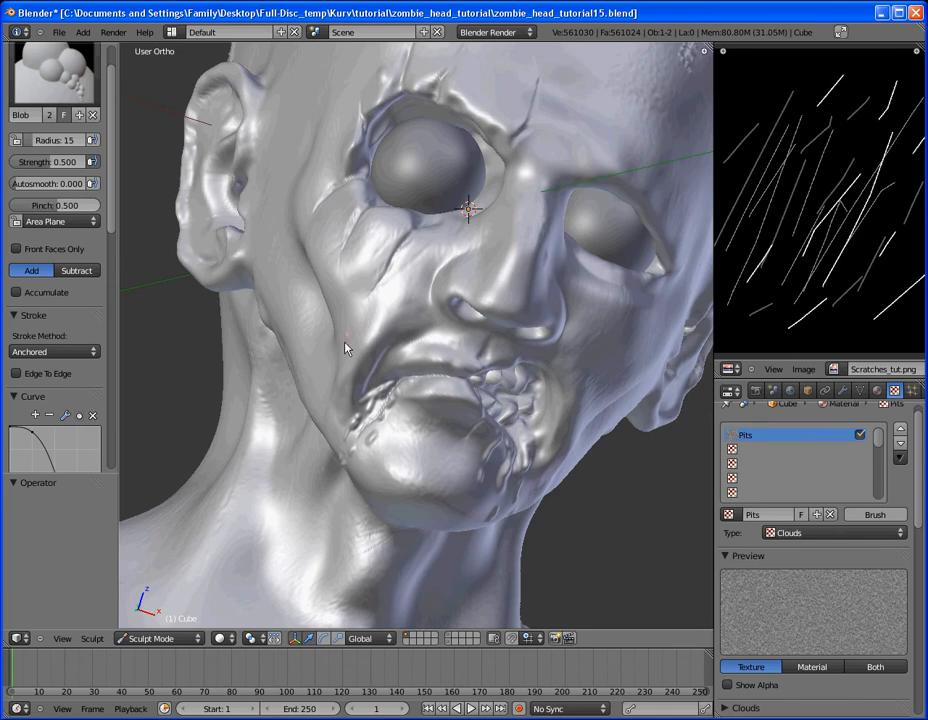
mouse_move(380, 347)
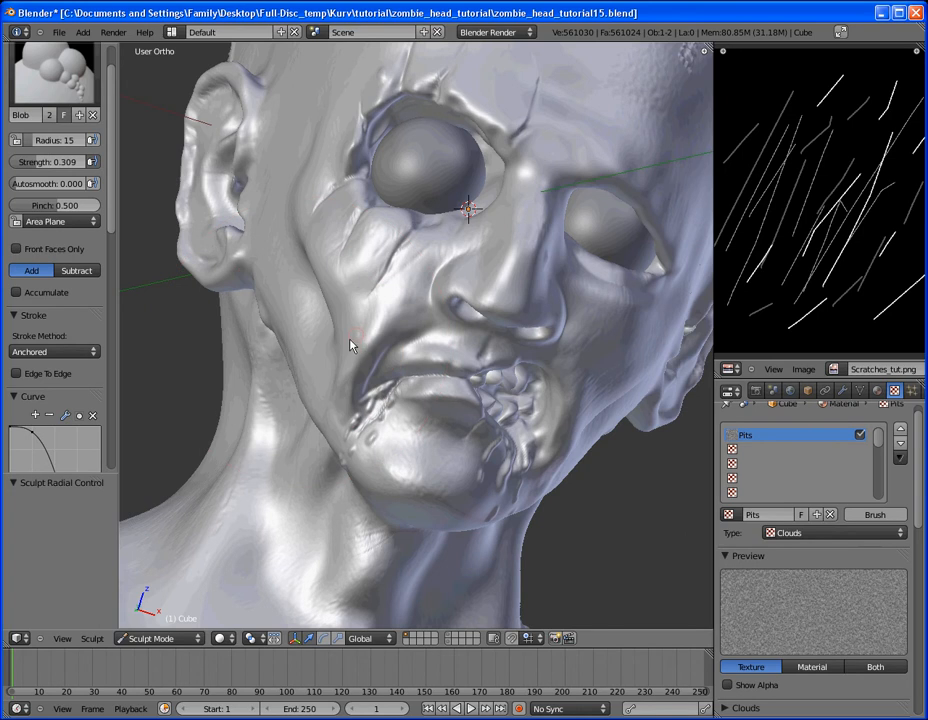
drag(350, 345, 447, 346)
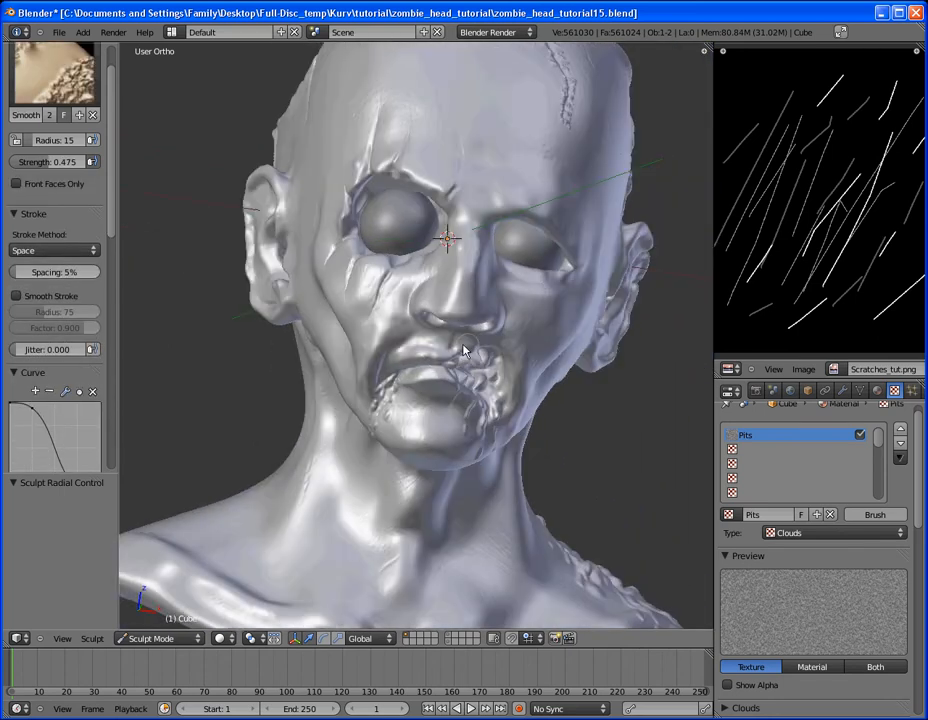
drag(460, 350, 388, 308)
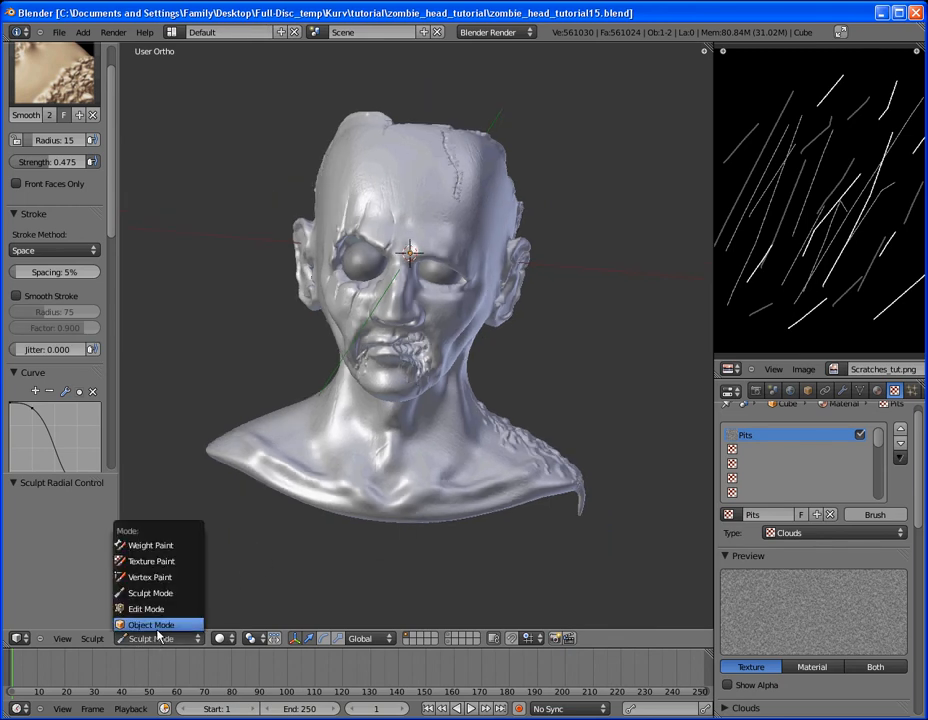
- Switch from Sculpt Mode to Object Mode and toggle selection of all objects
click(151, 624)
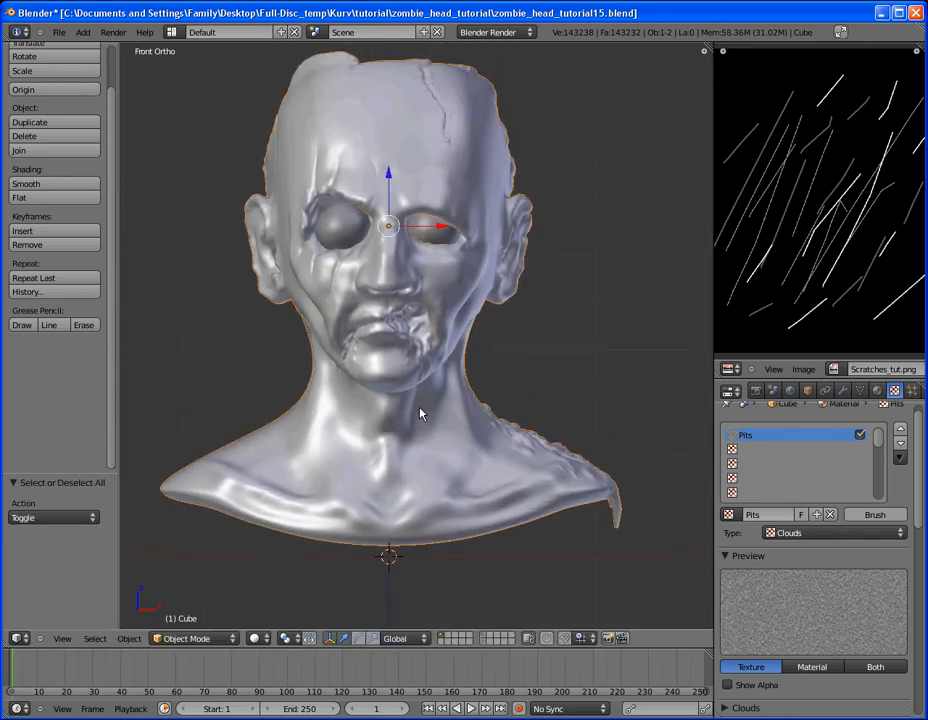
key(n)
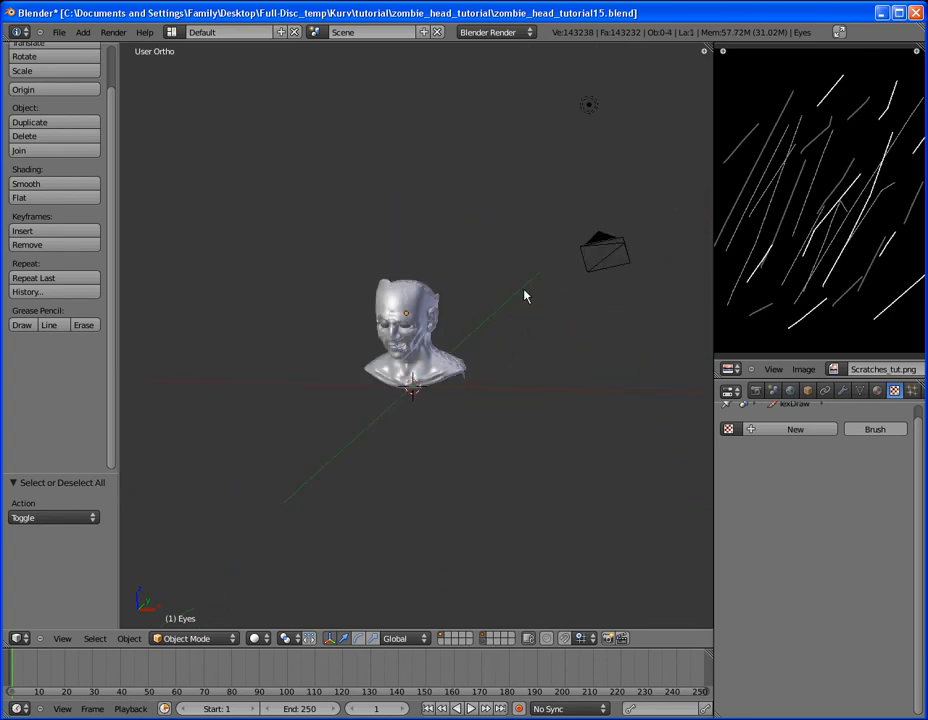
- Move the camera so the zombie head fills its frame, then scroll the render settings
click(605, 250)
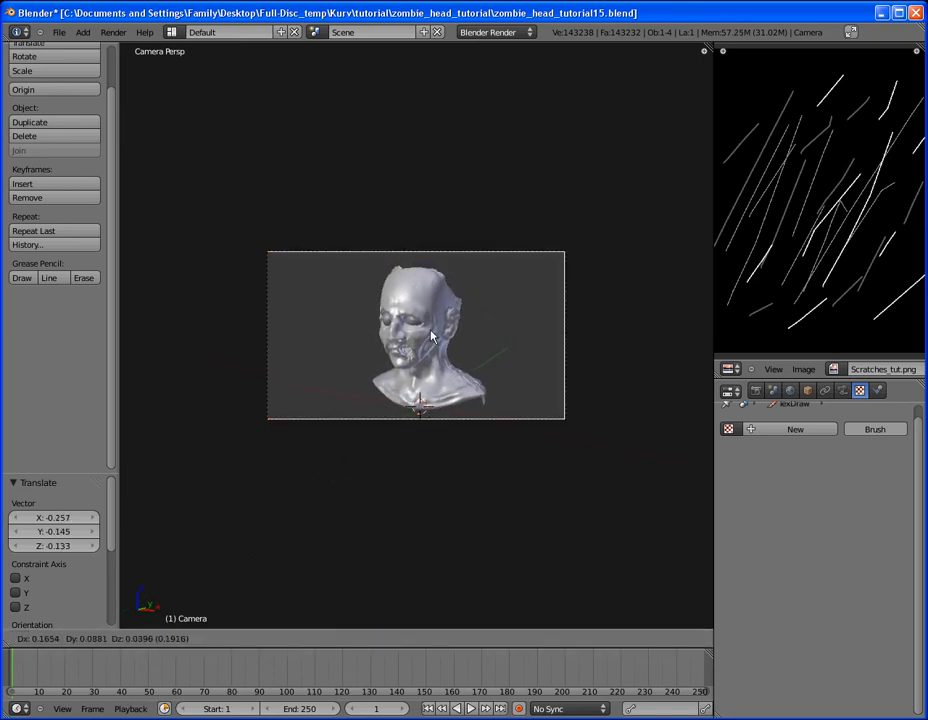
click(756, 390)
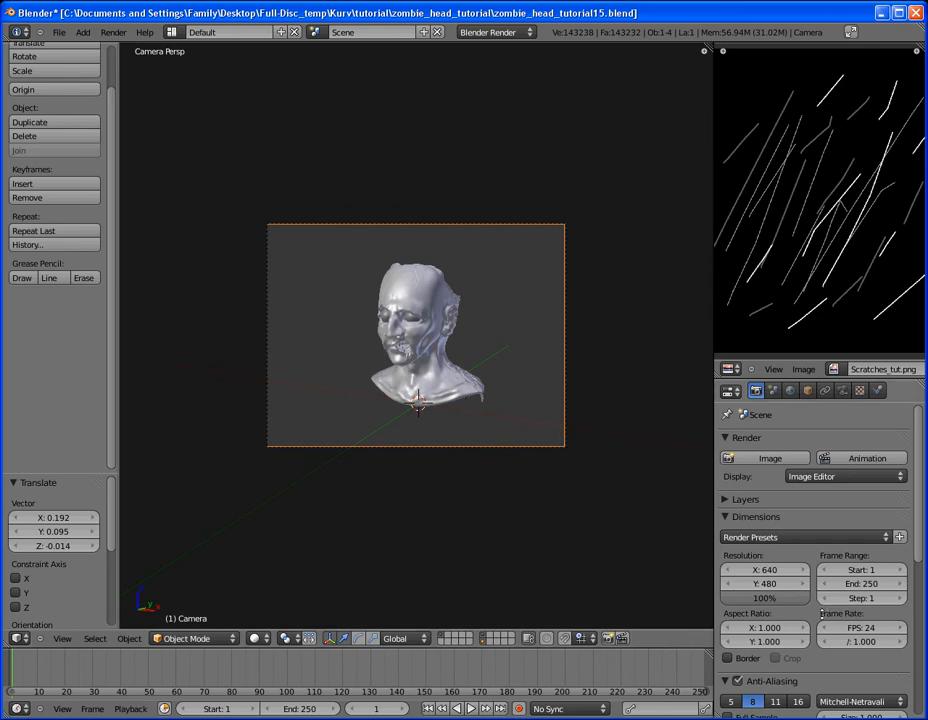
scroll(down, 3)
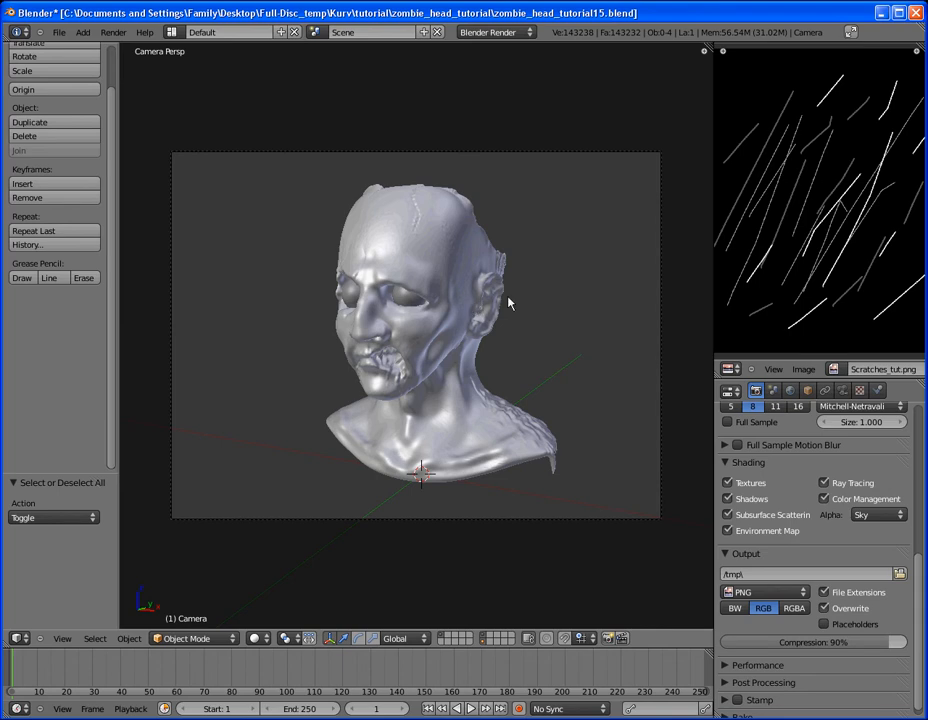
- Select the zombie head and remove the Pits texture from its material
click(420, 300)
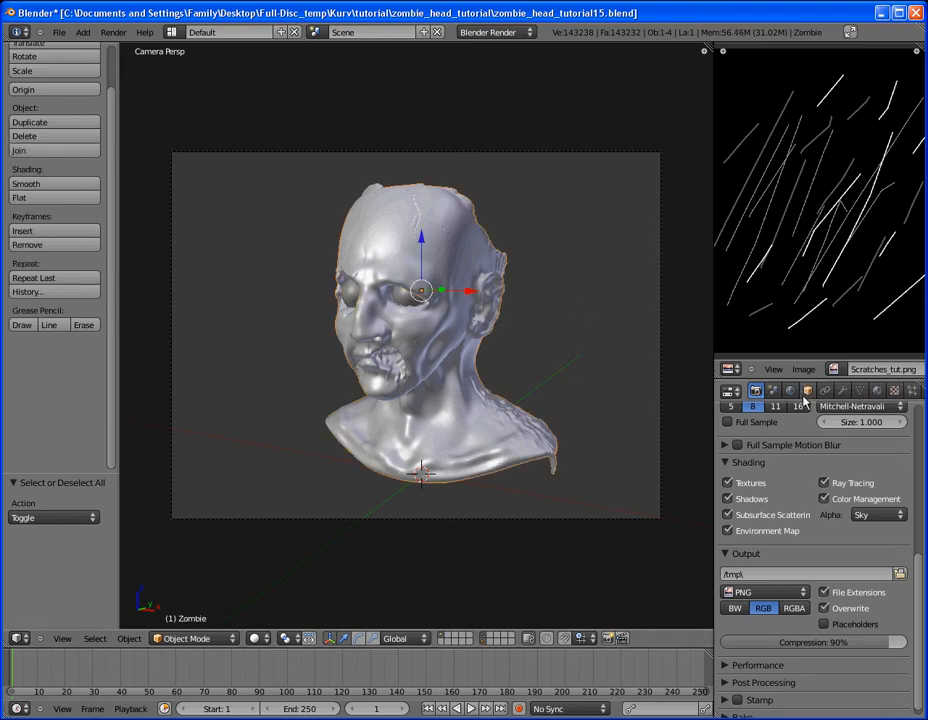
click(893, 390)
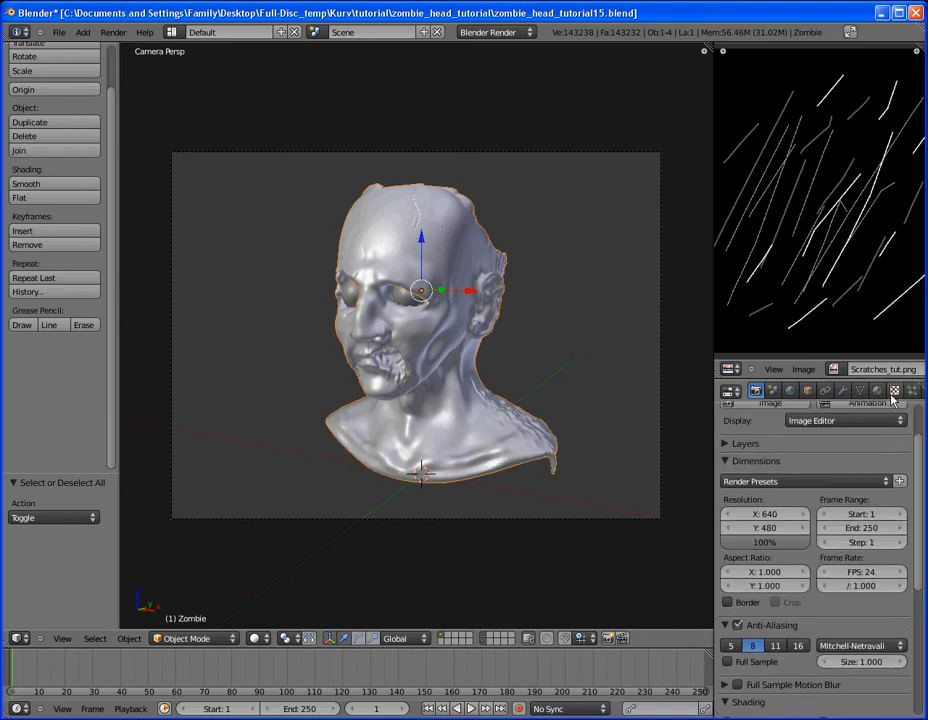
click(876, 390)
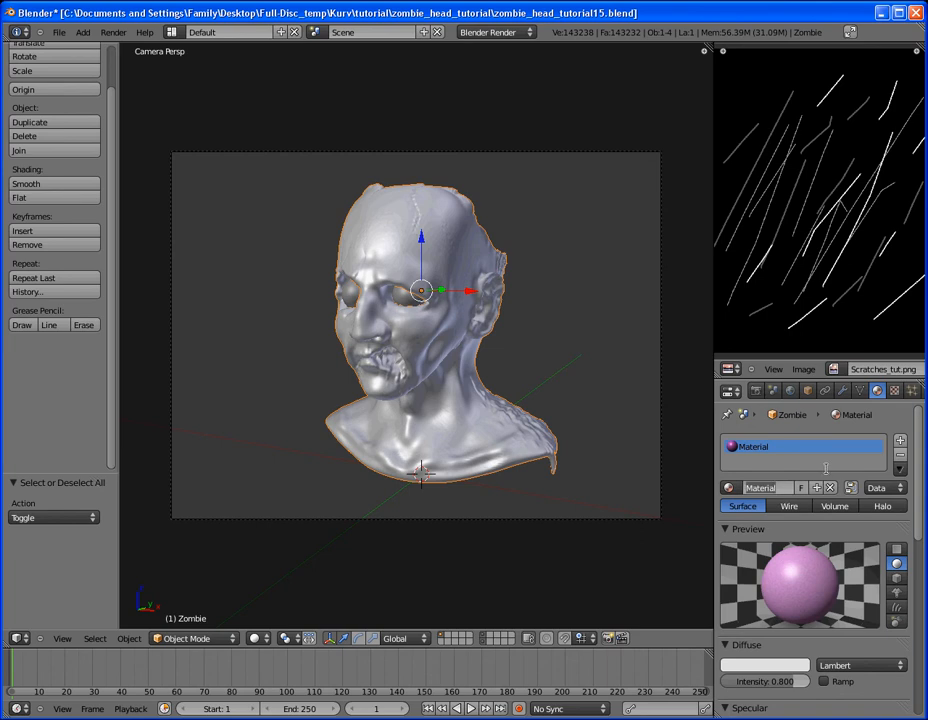
click(893, 390)
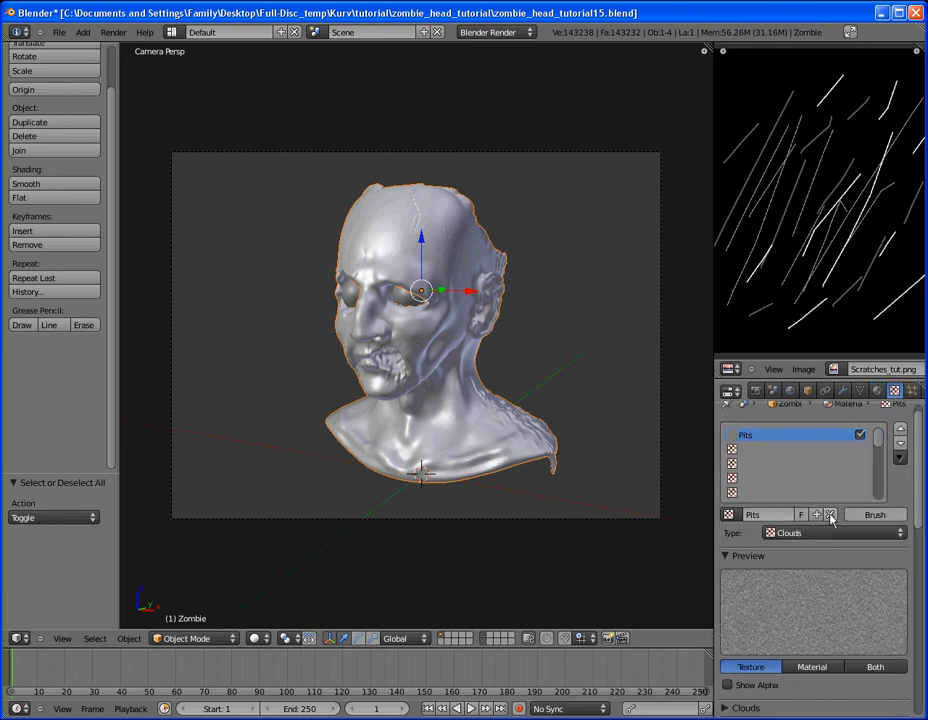
click(875, 390)
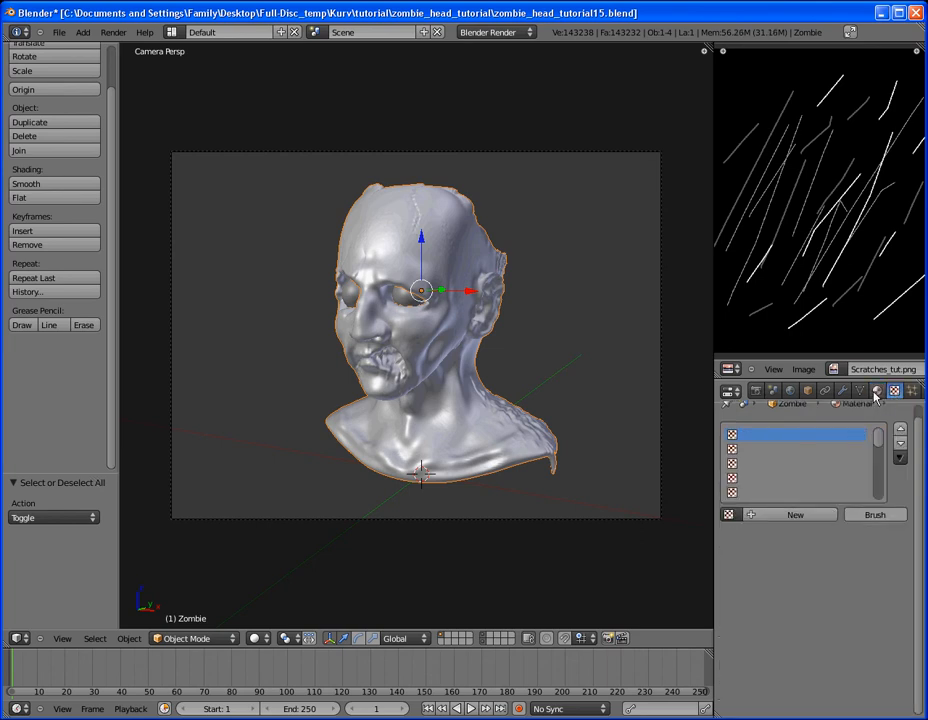
click(877, 390)
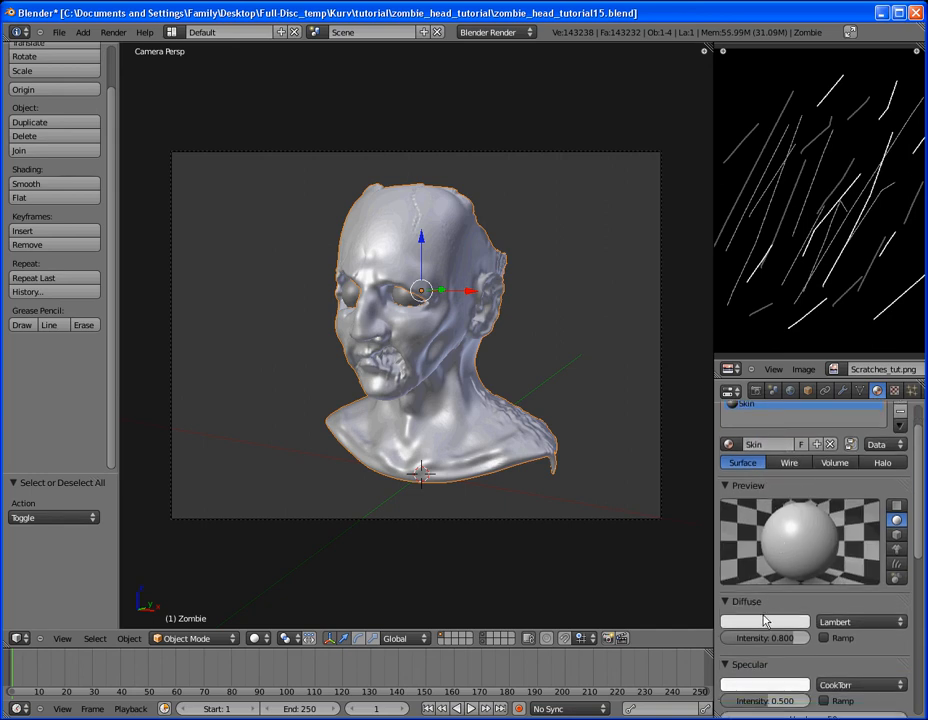
- Adjust the skin's diffuse colour and specular, and set diffuse shading to Minnaert
click(764, 621)
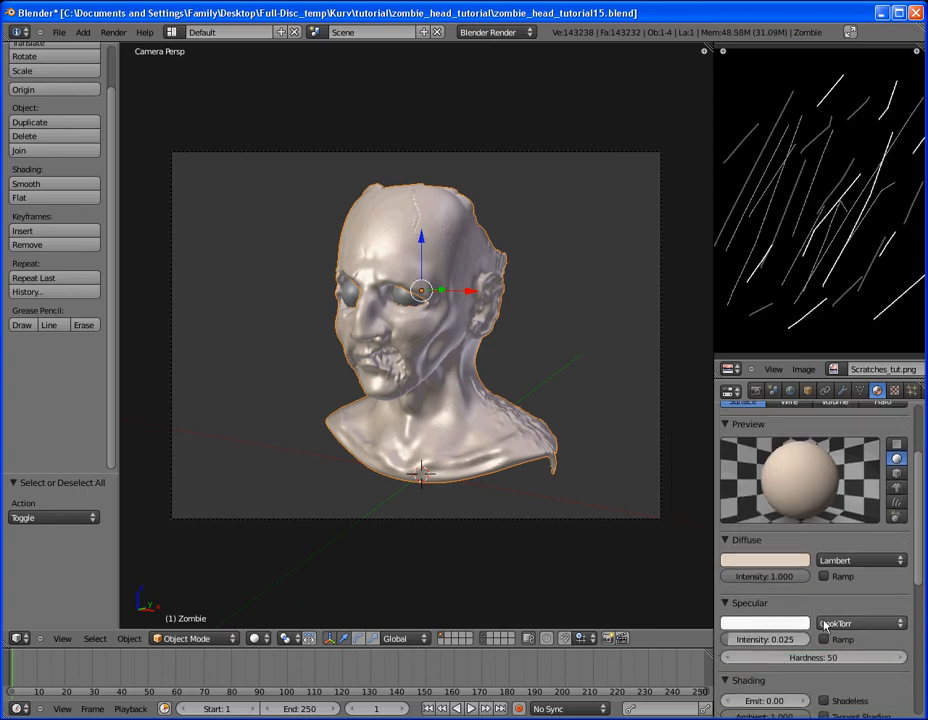
click(860, 623)
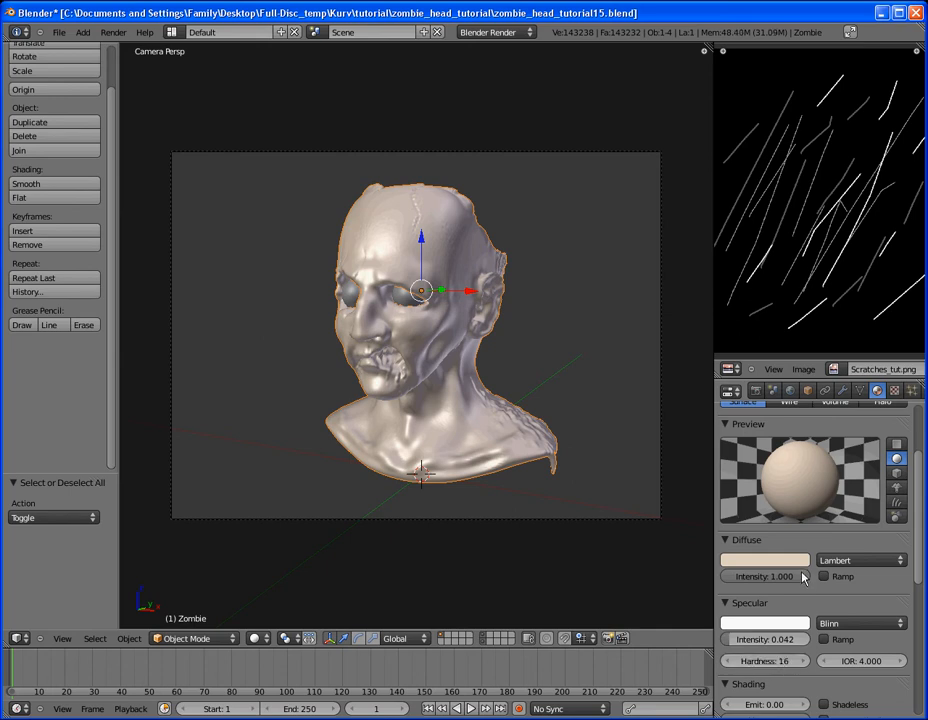
click(855, 560)
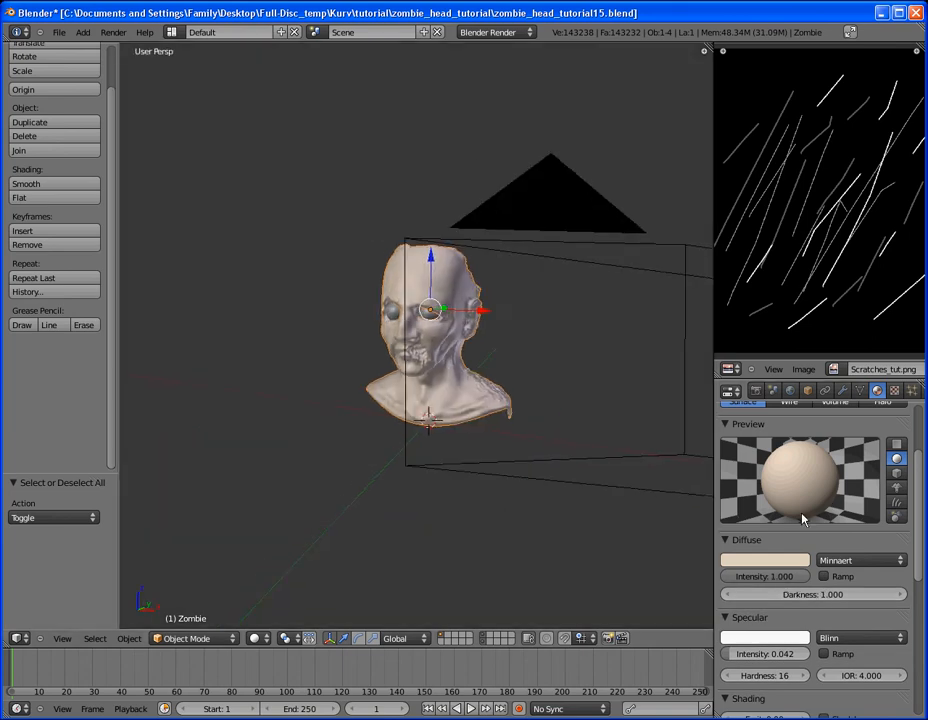
click(765, 560)
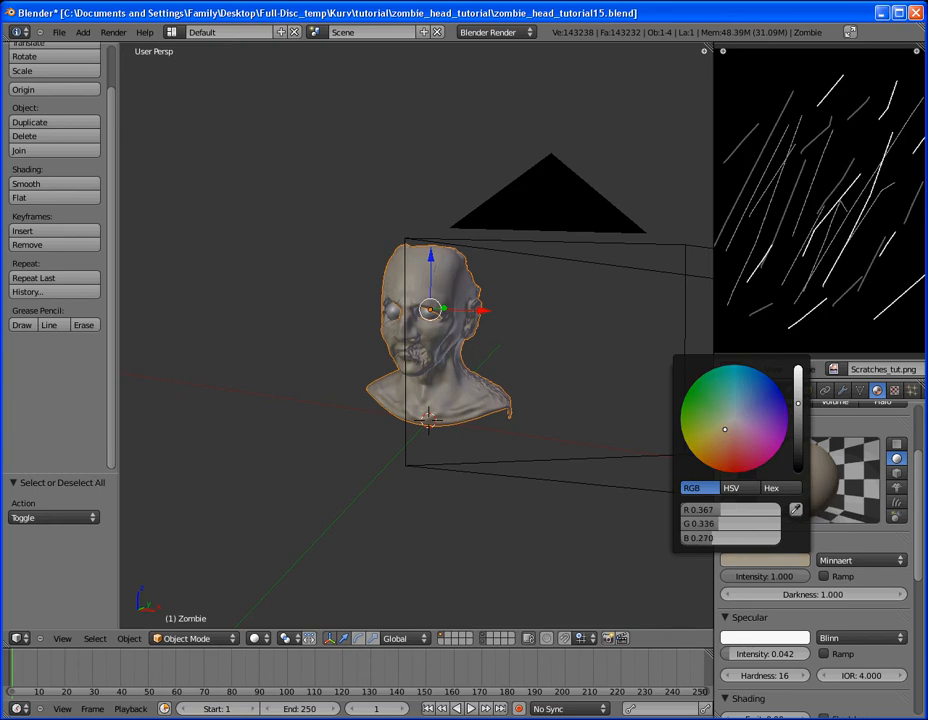
click(725, 429)
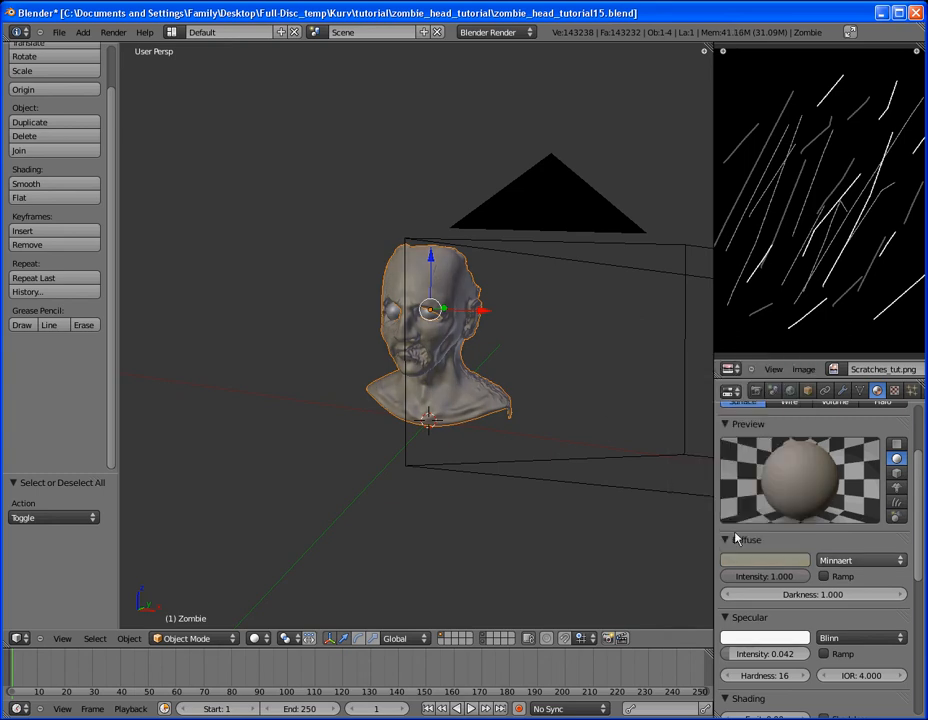
click(765, 560)
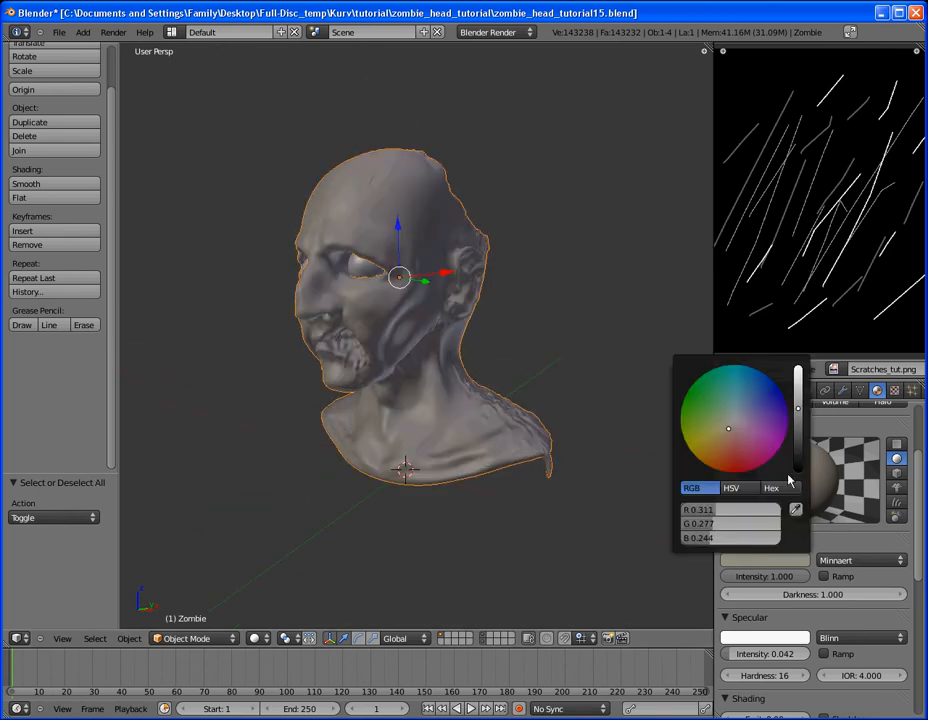
click(721, 429)
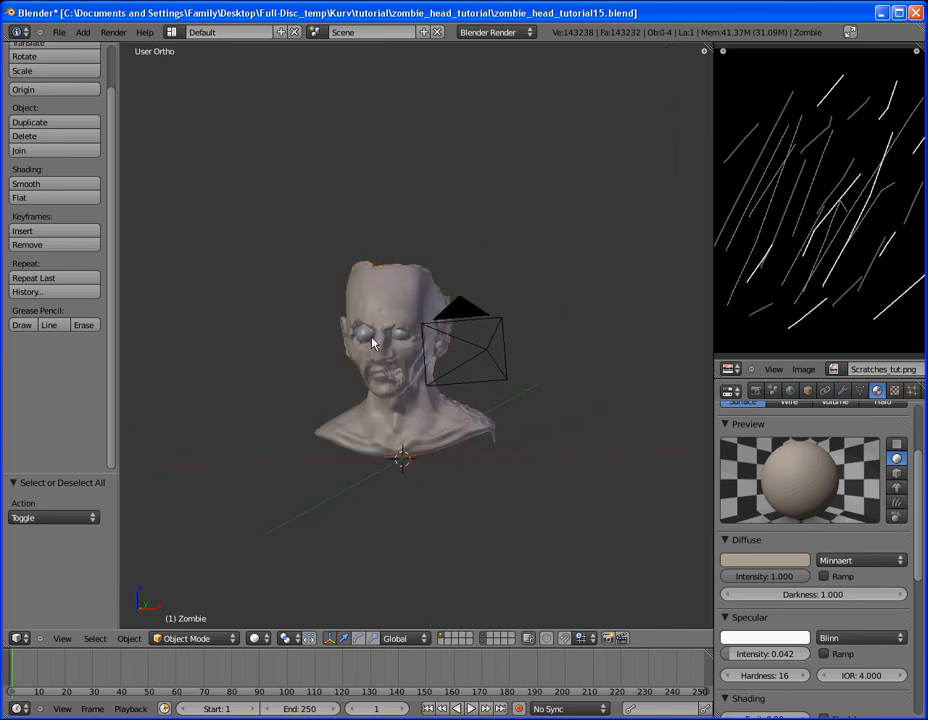
- Select the Eyes object, create a new material and make its diffuse colour white
click(395, 327)
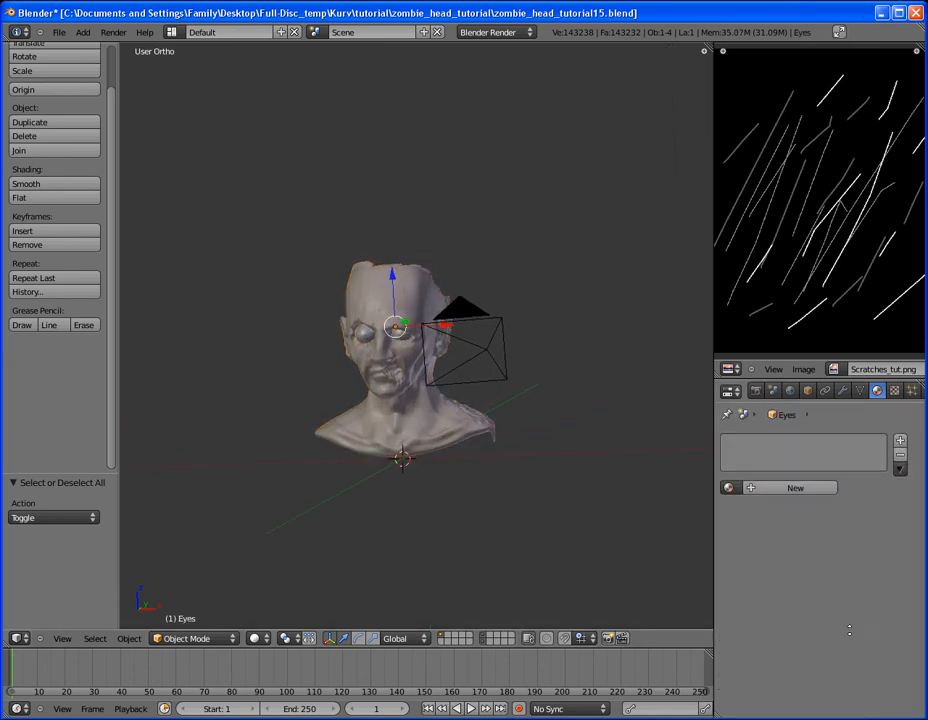
click(795, 488)
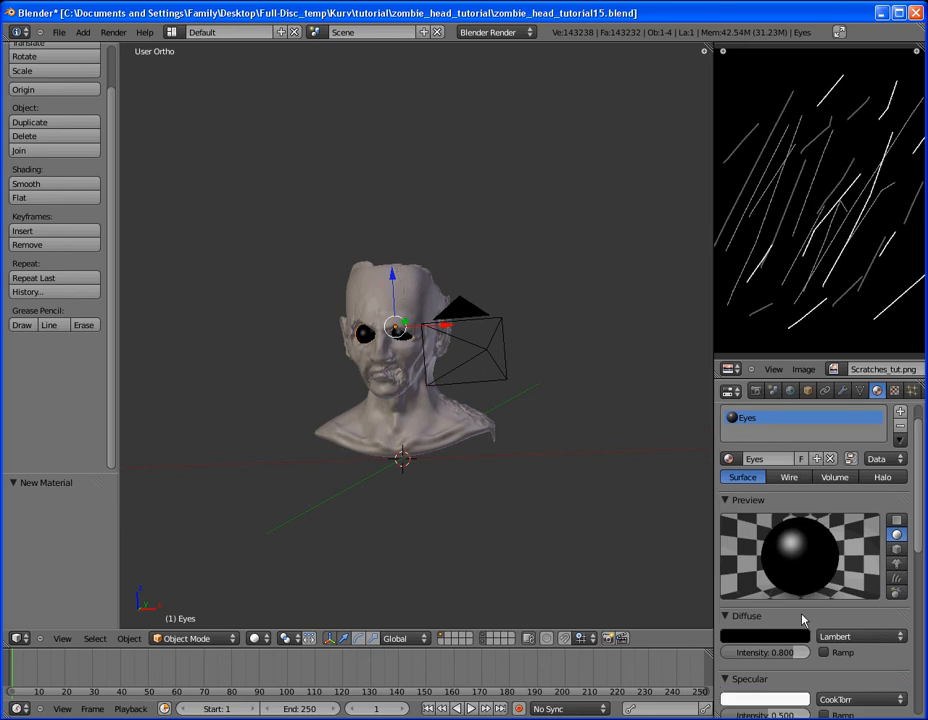
click(764, 635)
text(1)
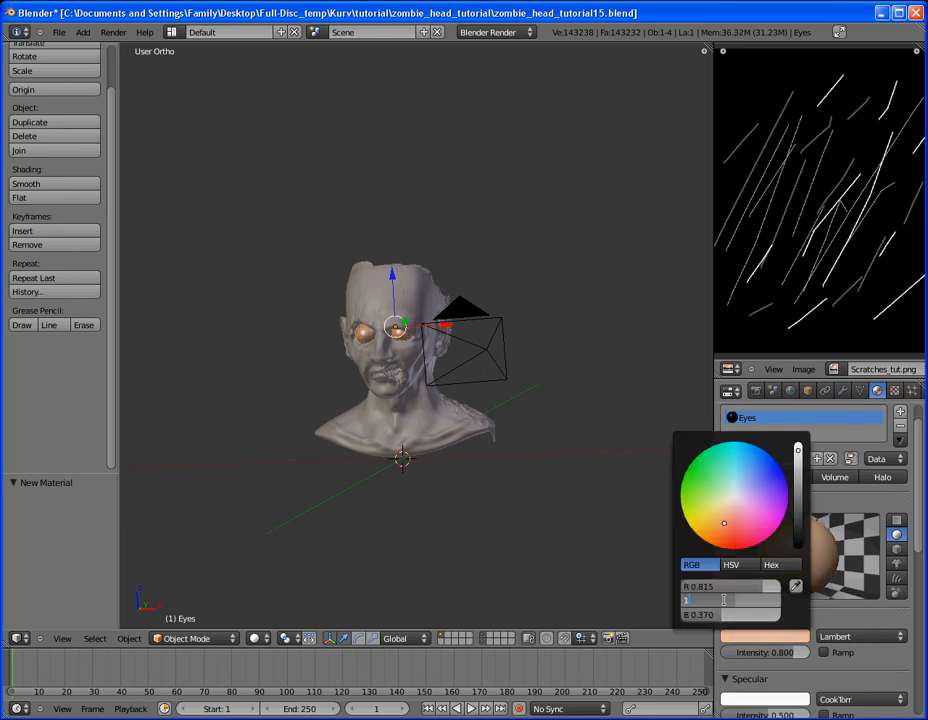
click(703, 512)
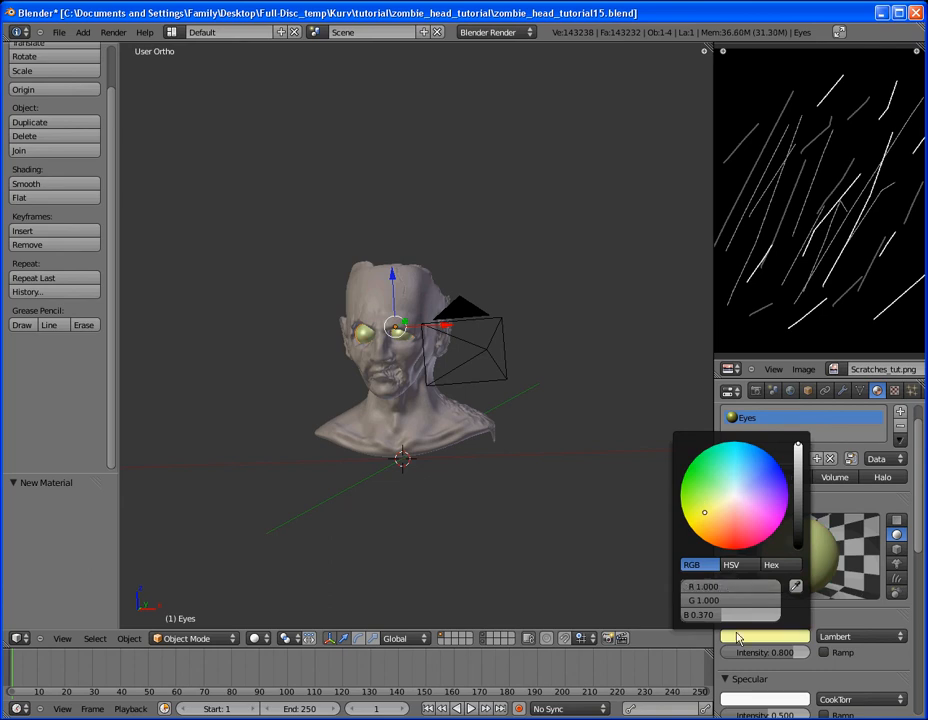
click(765, 637)
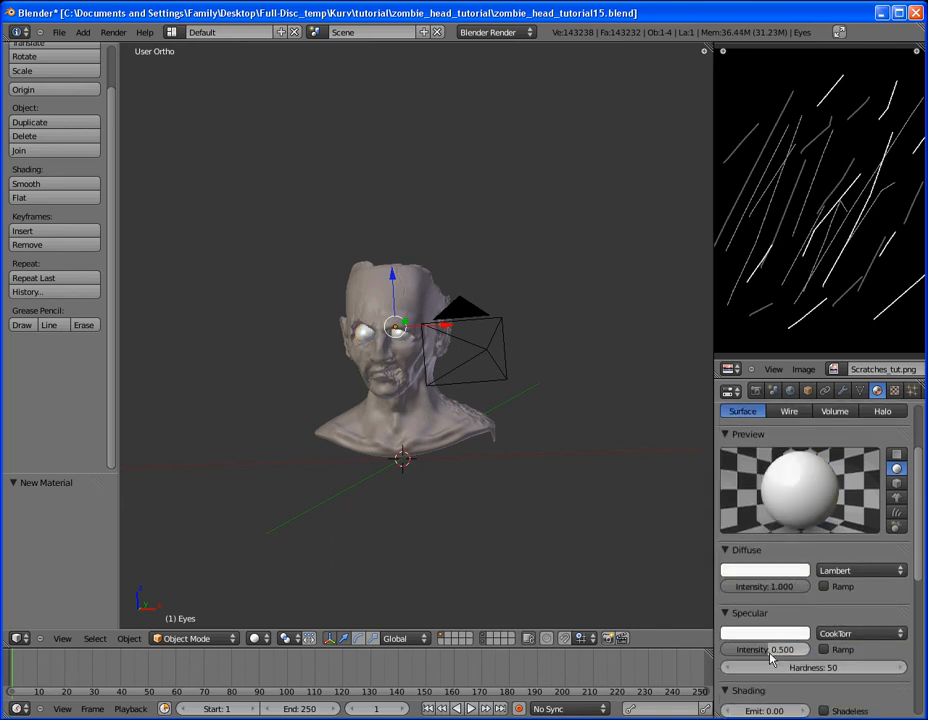
- Switch the eyes' highlights to Blinn shading for stronger, glossier specular
click(855, 633)
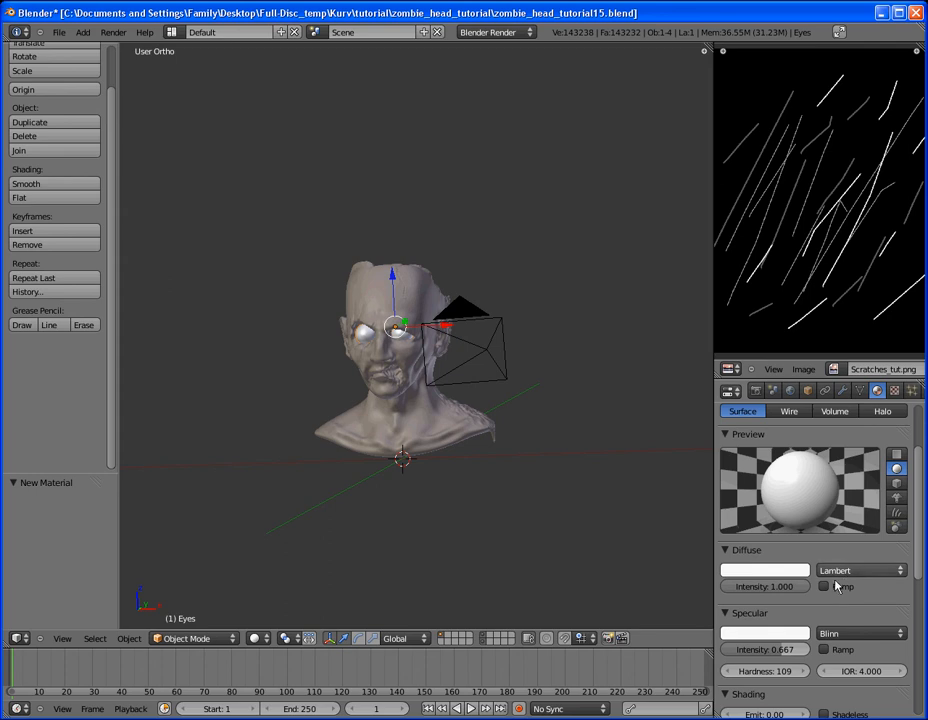
click(860, 570)
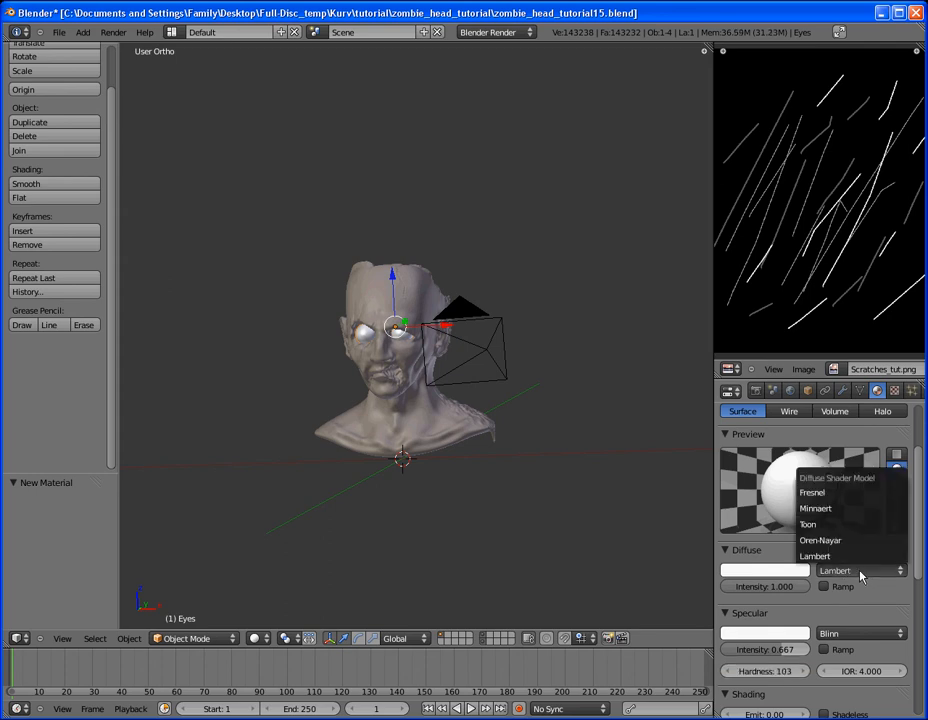
click(815, 508)
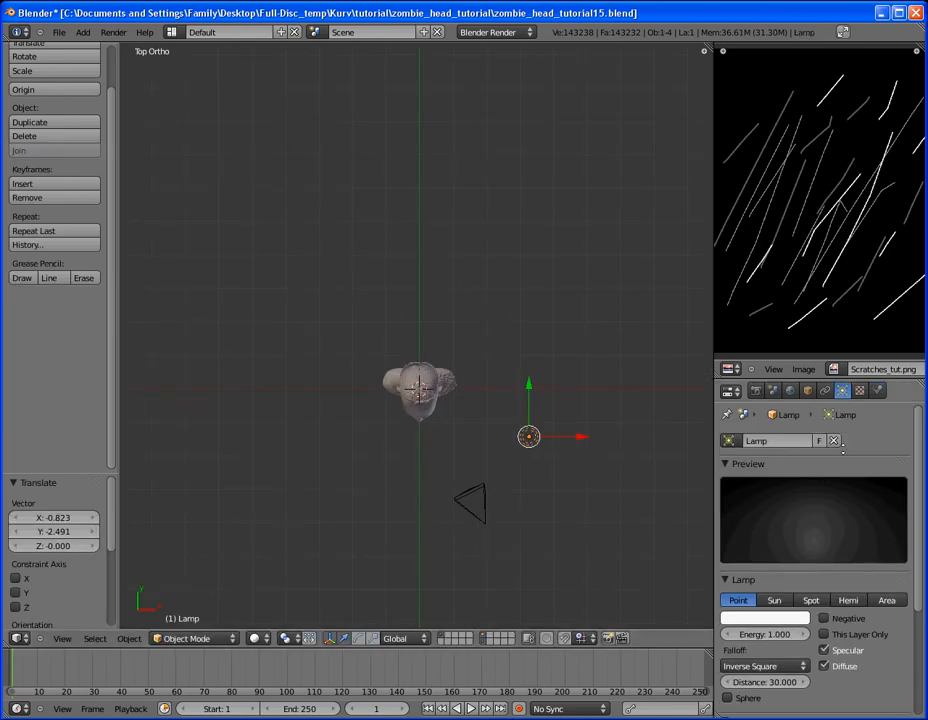
- Change the scene lamp's type to Sun
click(420, 390)
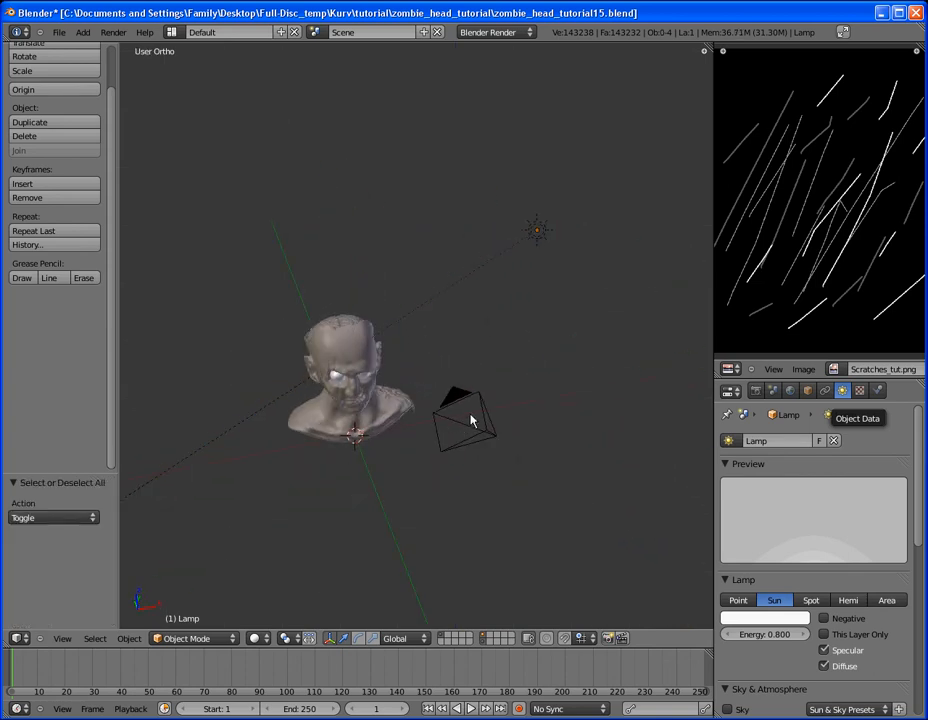
- Show the viewport Display sidebar and open its material shading choices
key(n)
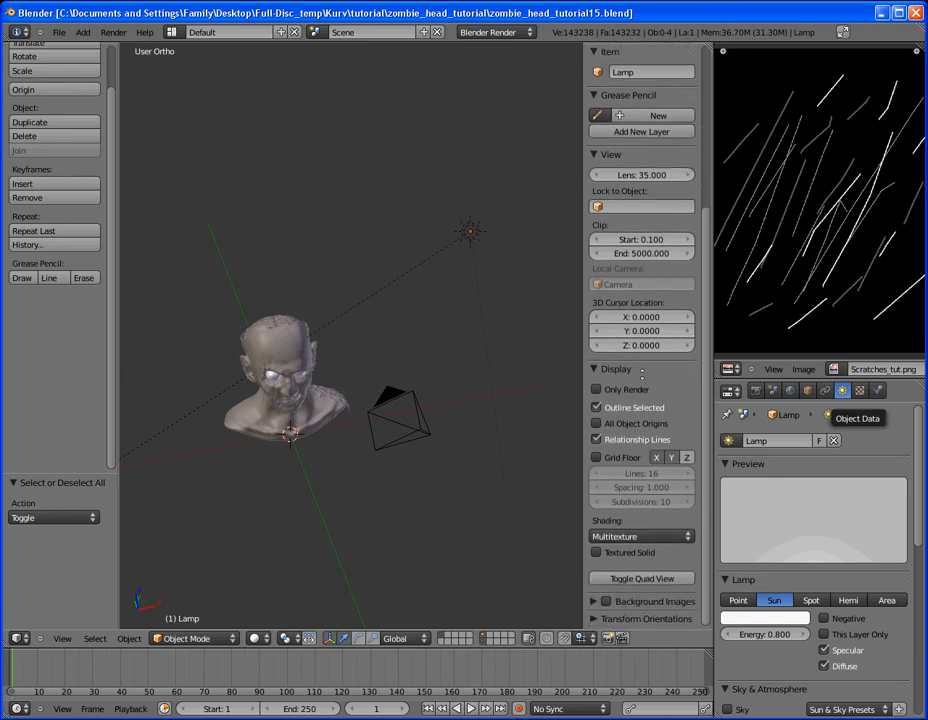
click(640, 536)
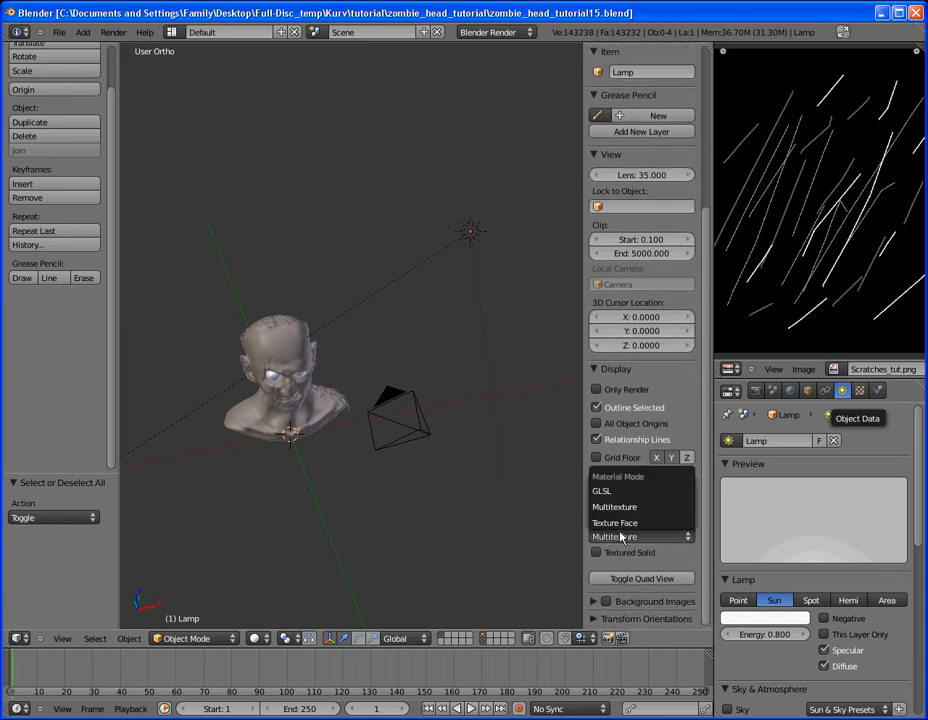
mouse_move(620, 491)
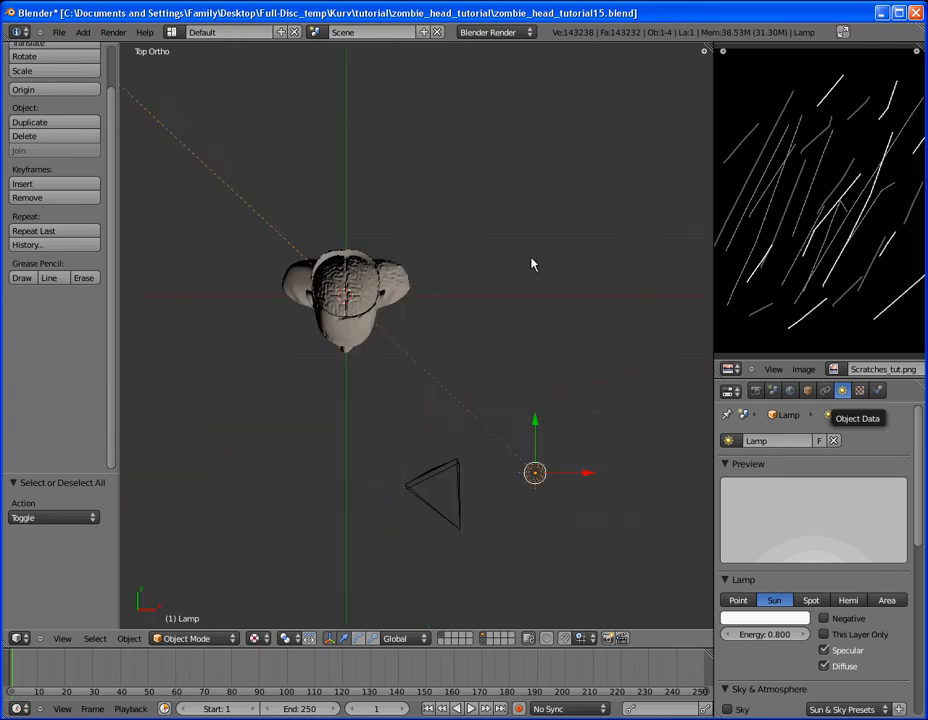
- Move the sun lamp beside the head and turn a duplicated lamp into a Point lamp
drag(534, 473, 375, 318)
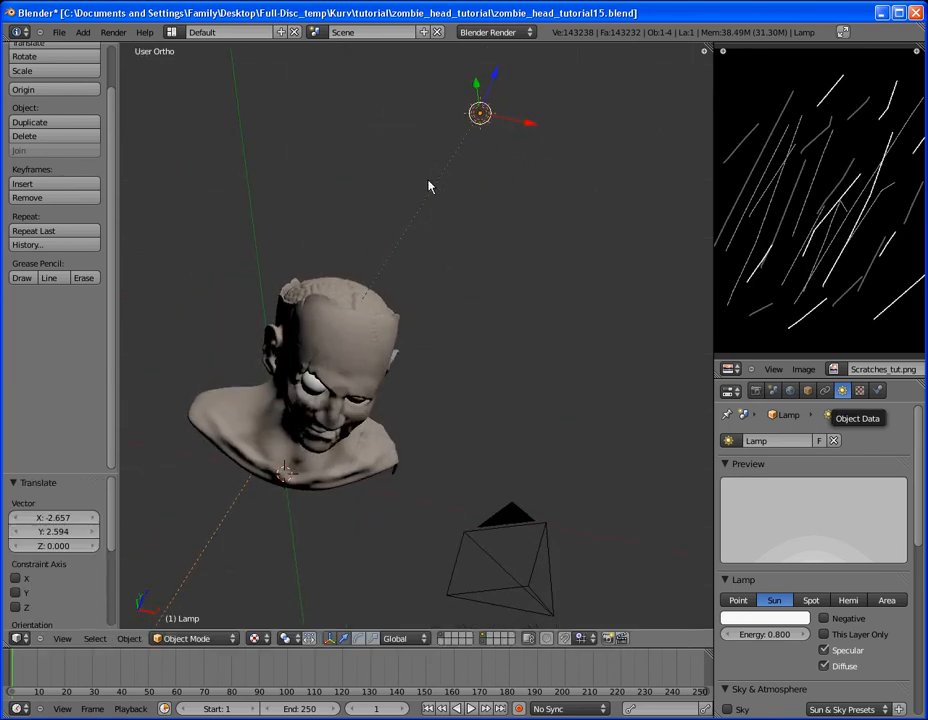
mouse_move(427, 277)
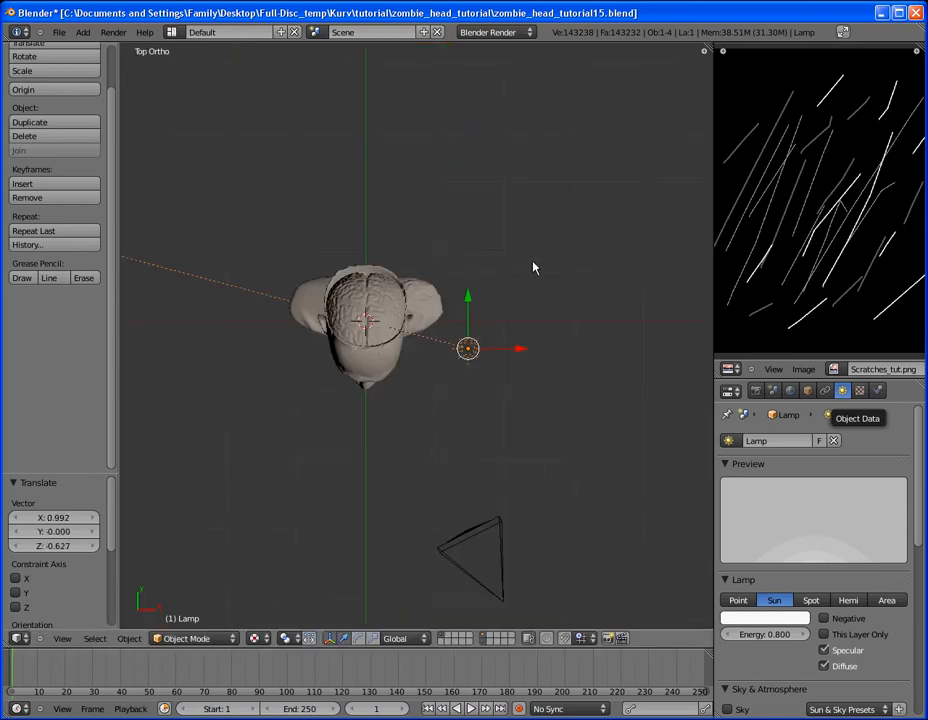
drag(467, 348, 491, 352)
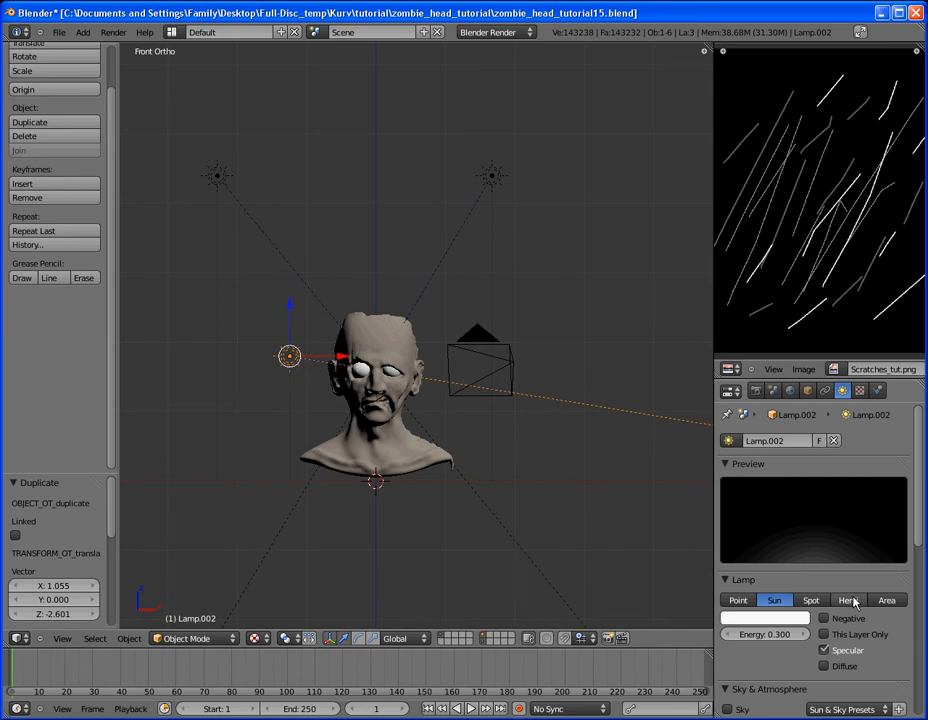
click(738, 600)
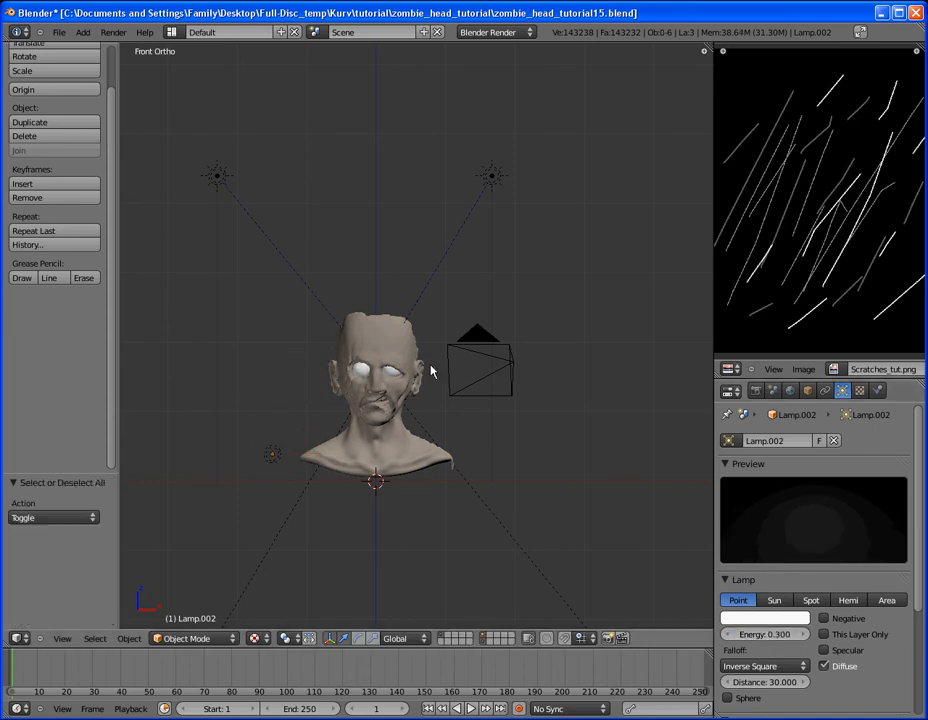
click(478, 365)
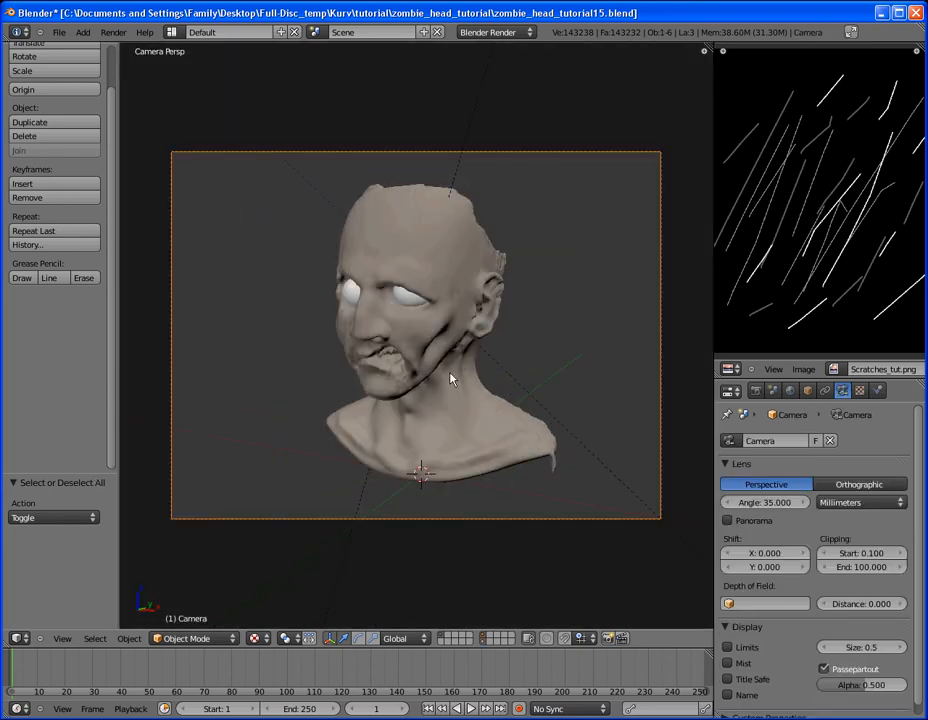
- Nudge the camera to reframe the head, then set the World horizon colour to black
drag(450, 380, 584, 249)
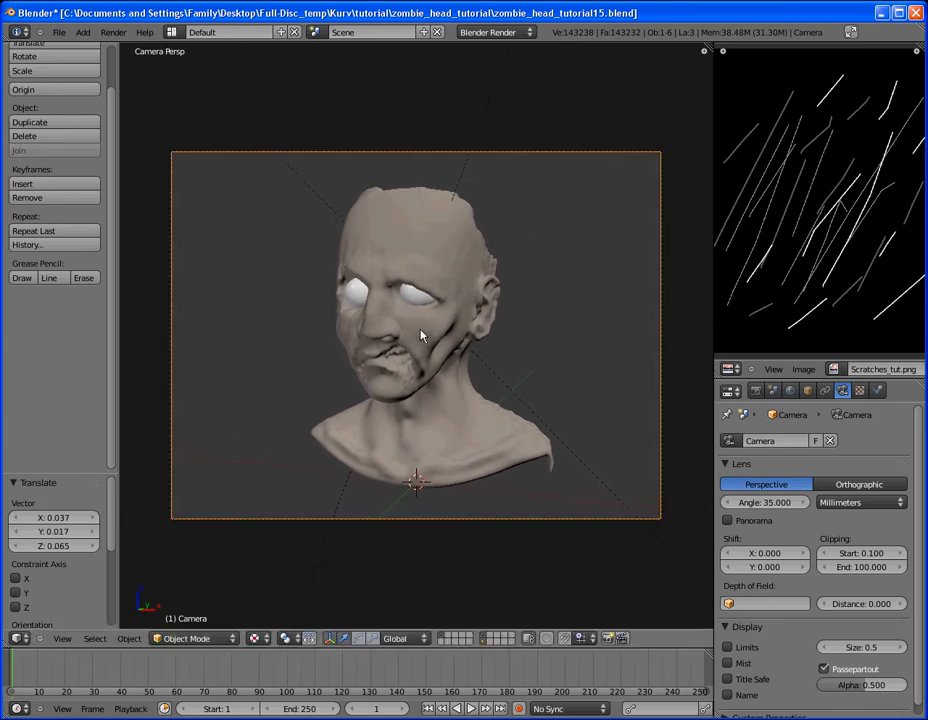
key(a)
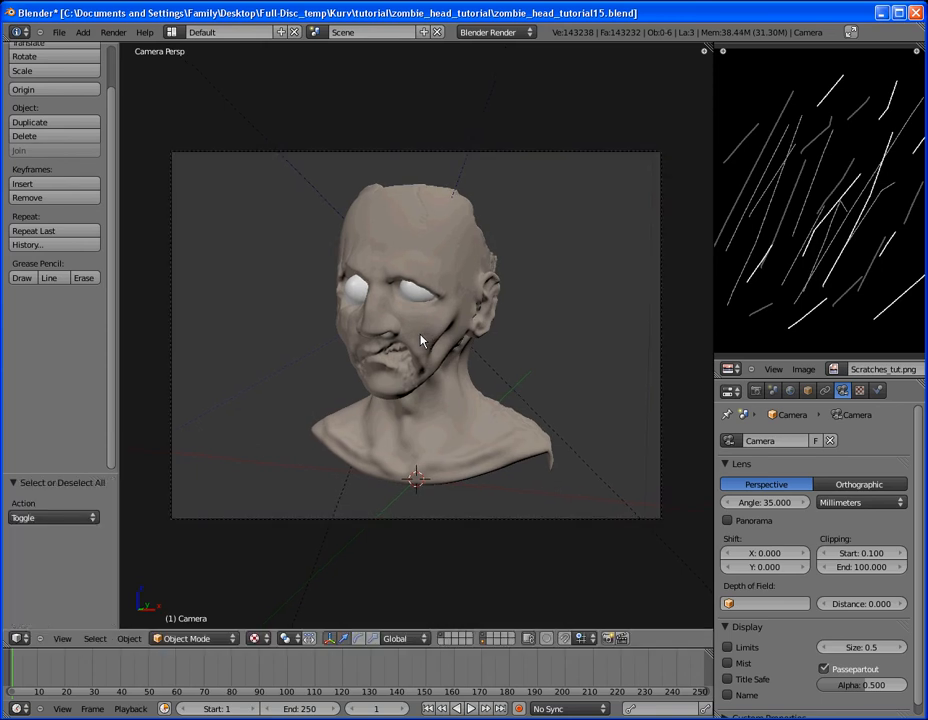
click(756, 390)
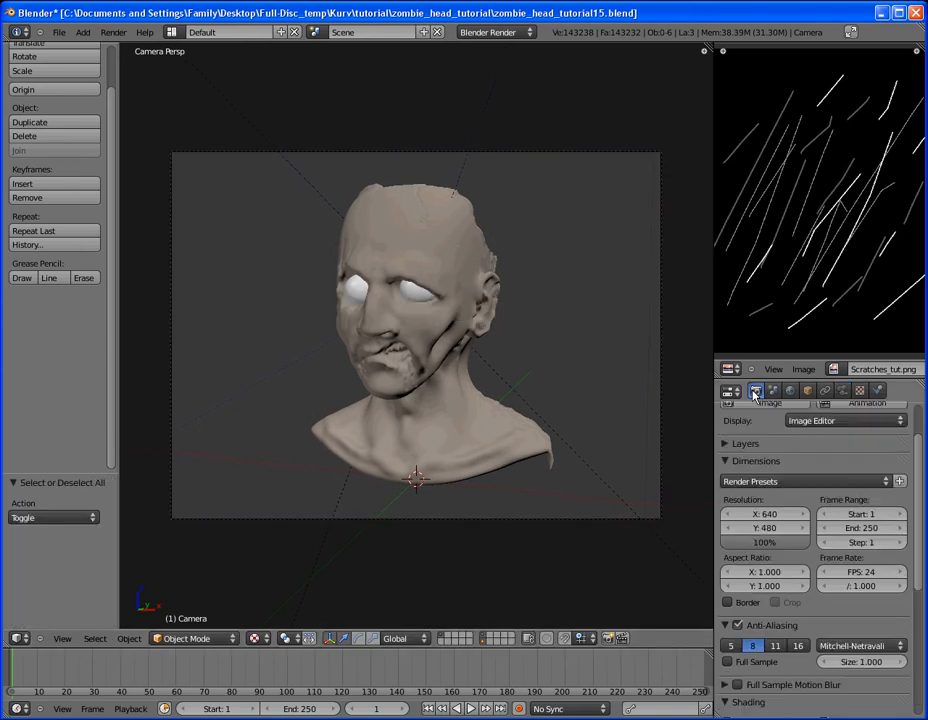
click(790, 390)
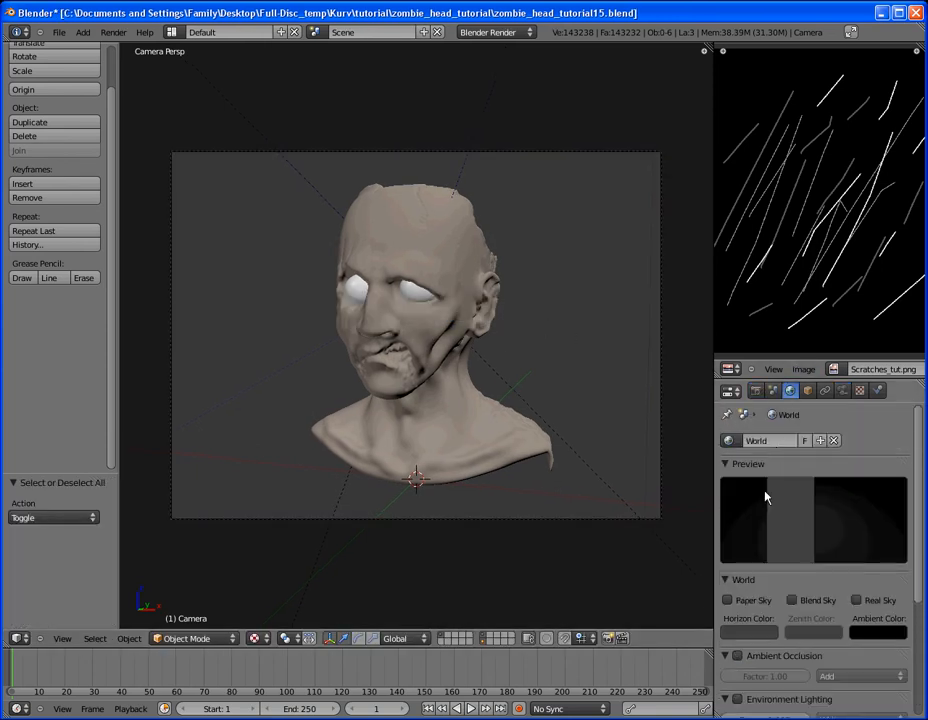
click(748, 631)
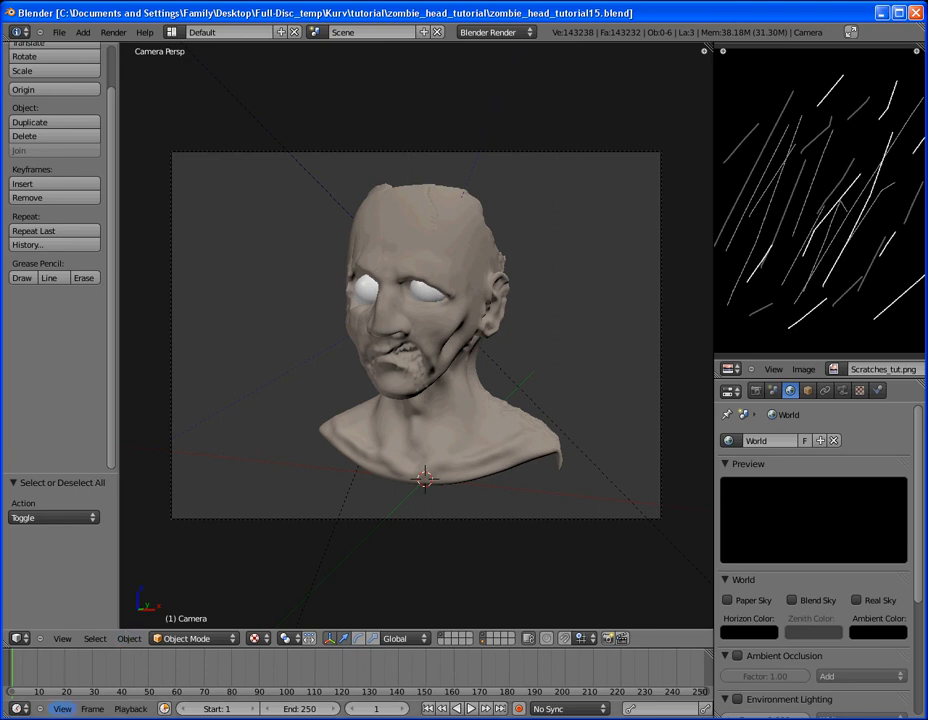
mouse_move(505, 393)
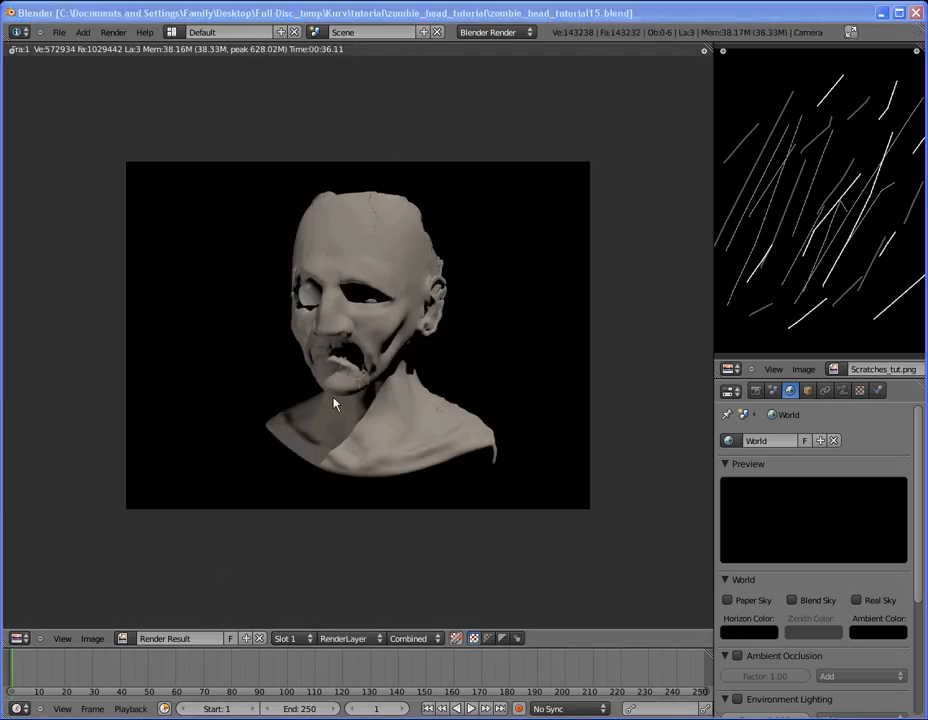
mouse_move(462, 404)
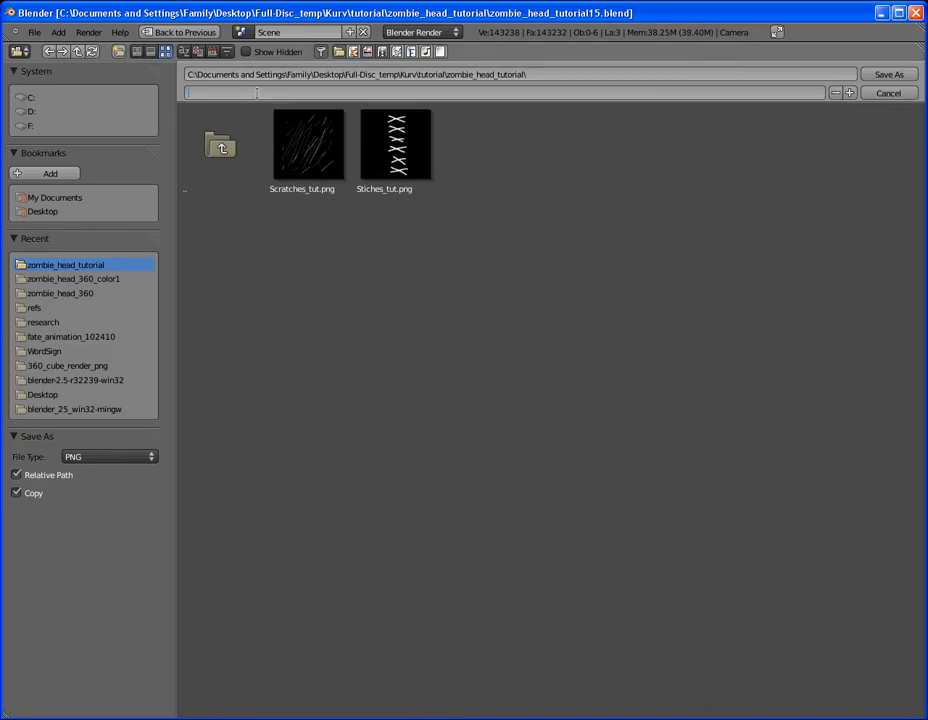
- Save the front render of the zombie head as the PNG 'zombie_tut'
text(zombie_tut)
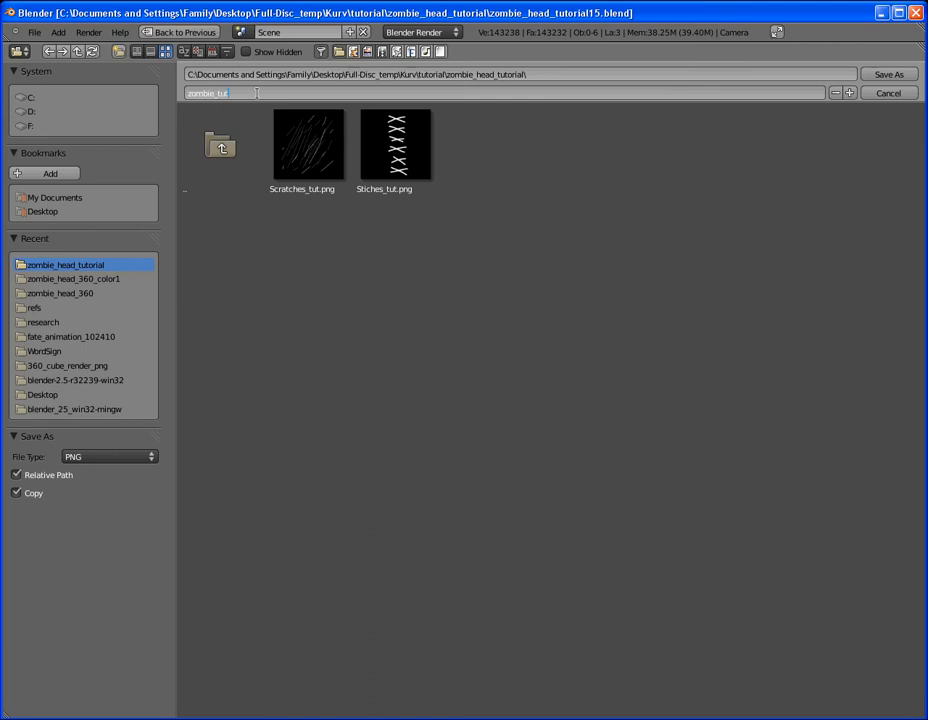
click(887, 92)
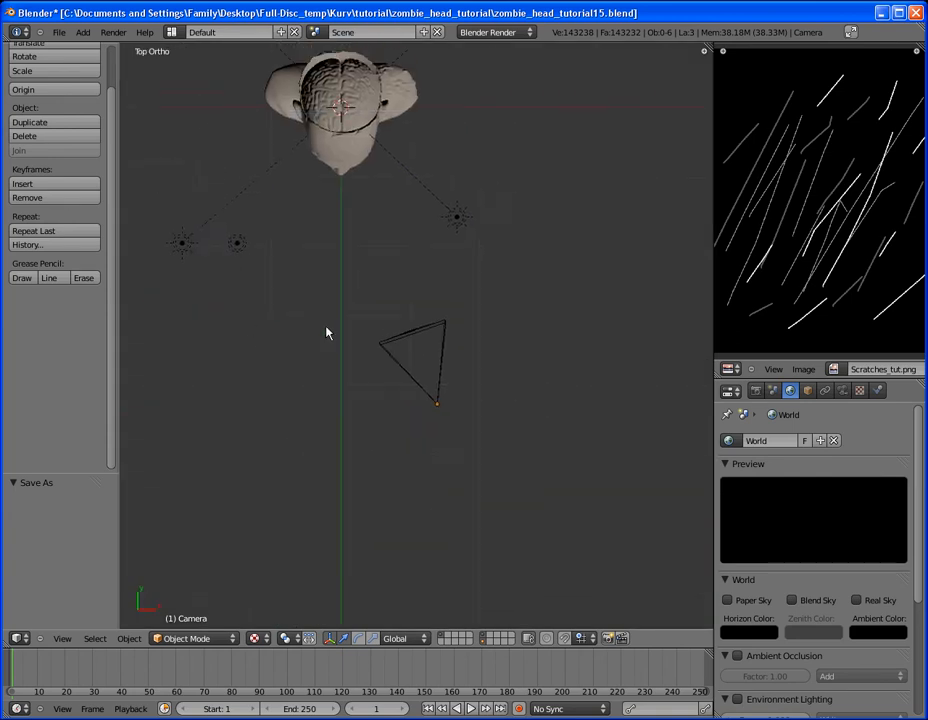
- Add a Sun lamp at energy 0.2 and a Point lamp at energy 0.15 beside the head
key(F12)
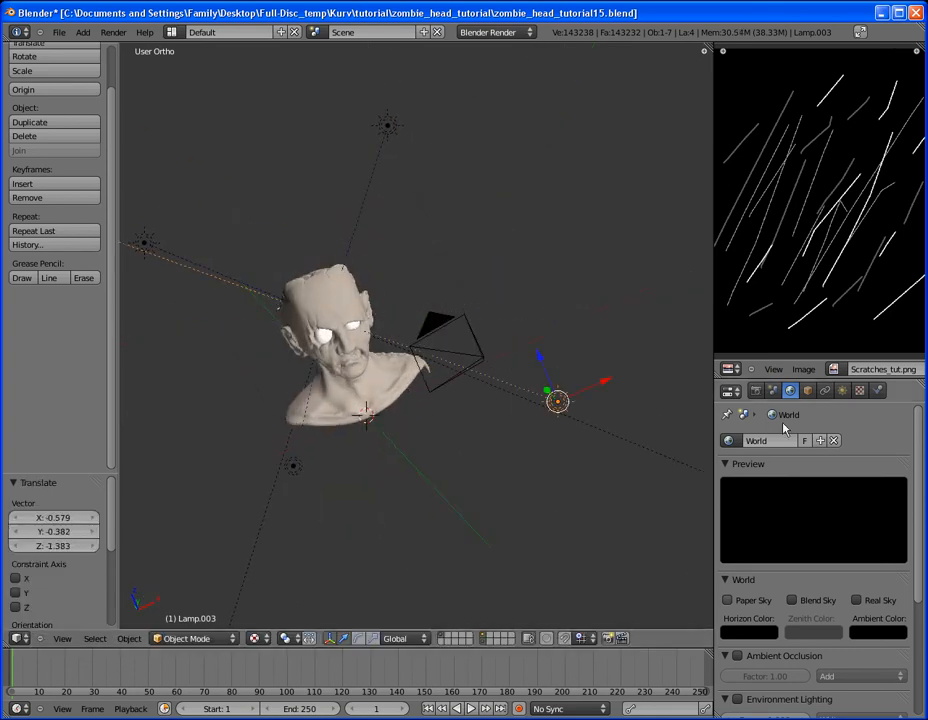
click(843, 390)
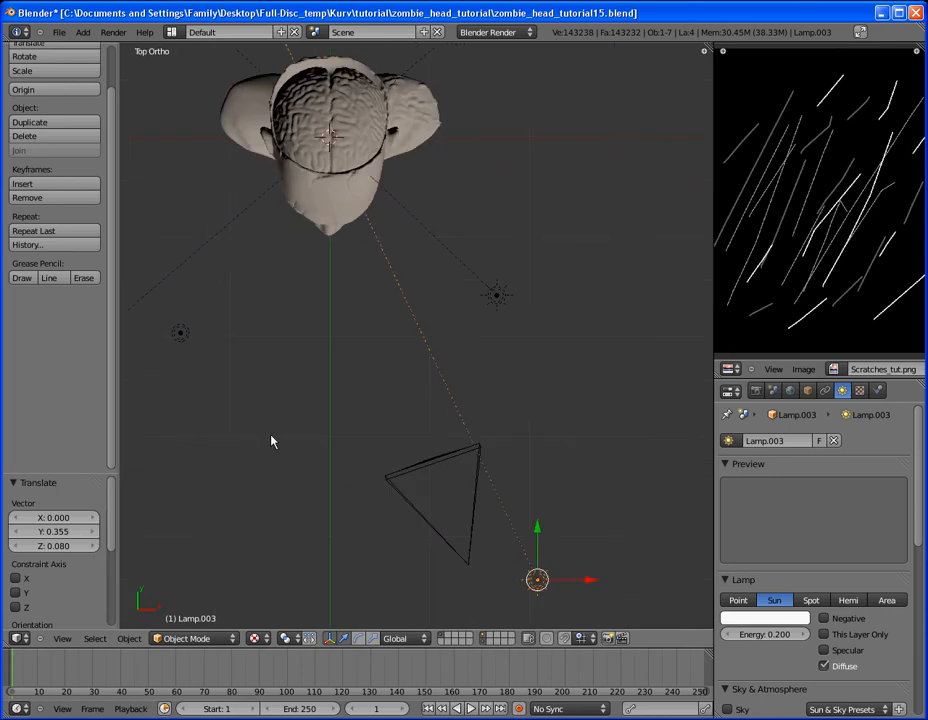
drag(537, 580, 418, 570)
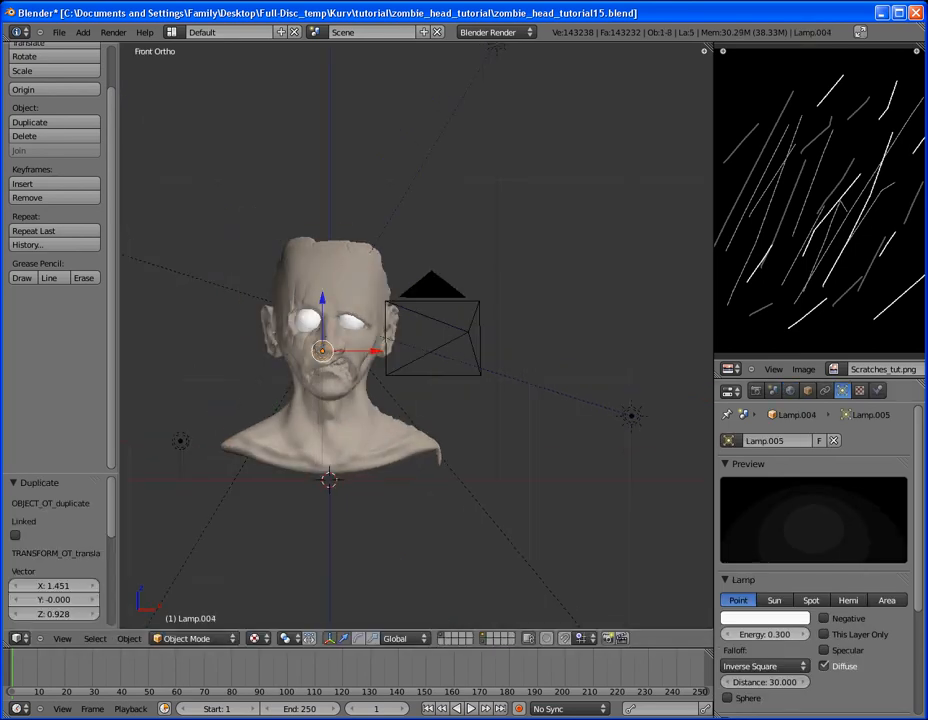
click(765, 633)
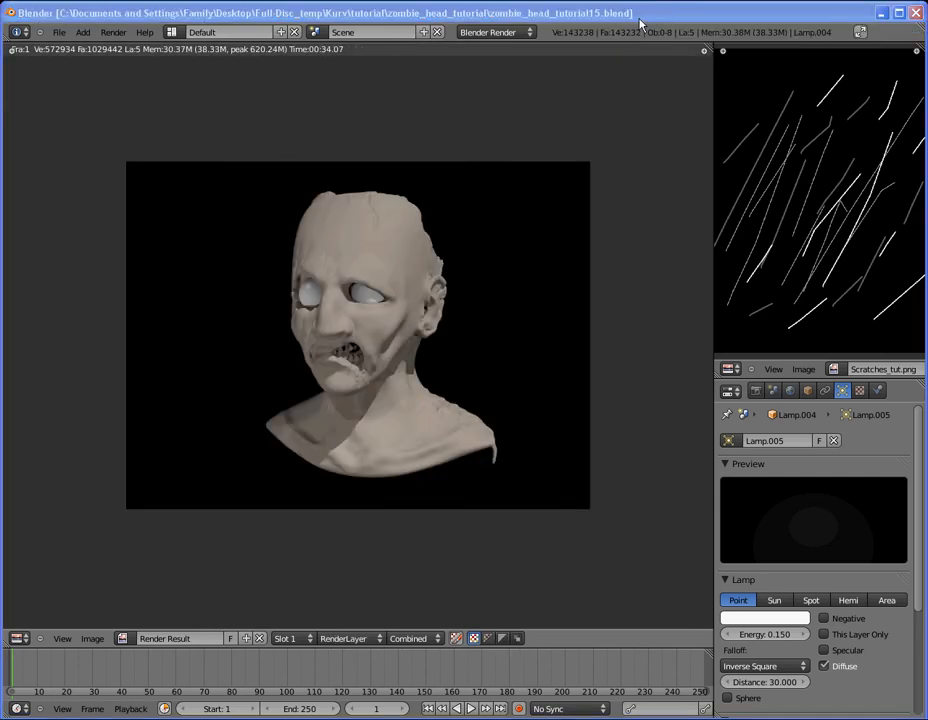
mouse_move(623, 423)
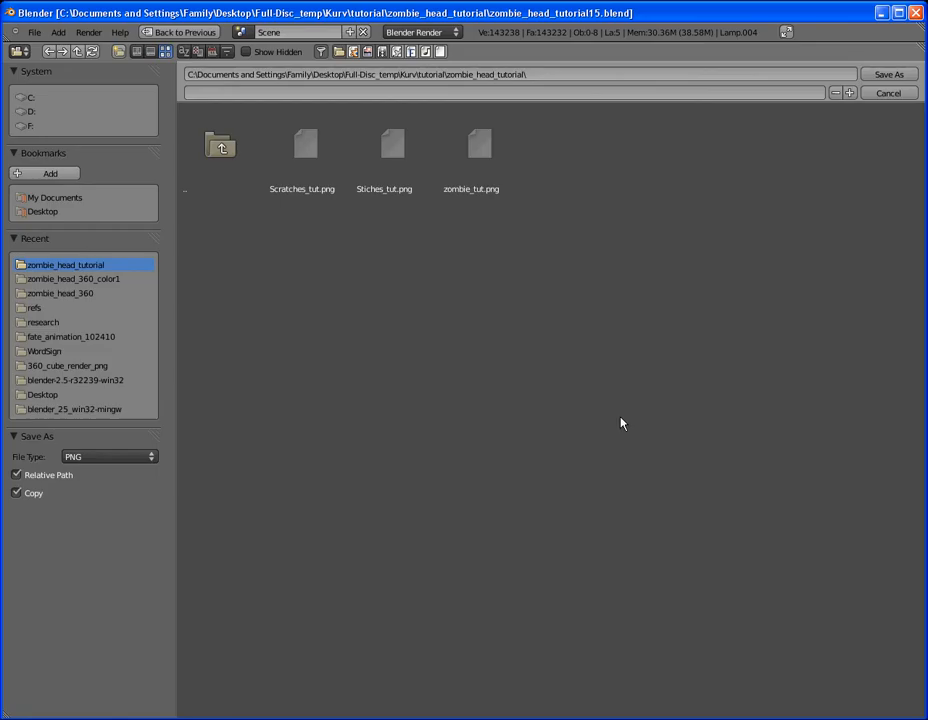
- Save the relit front render as 'zombie_tut1.png' beside the earlier render
click(483, 145)
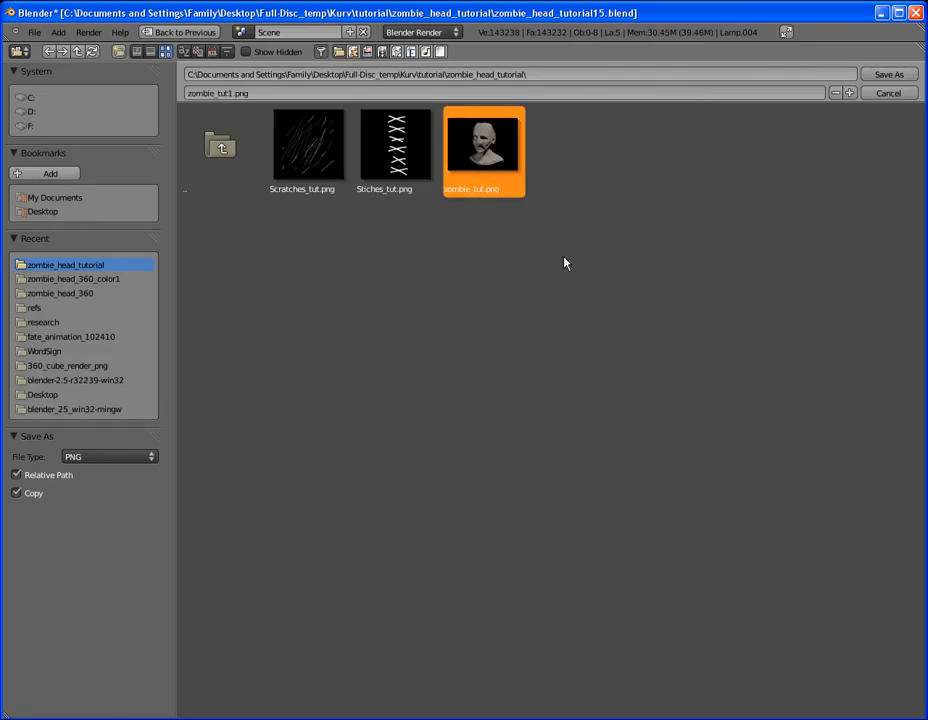
click(887, 92)
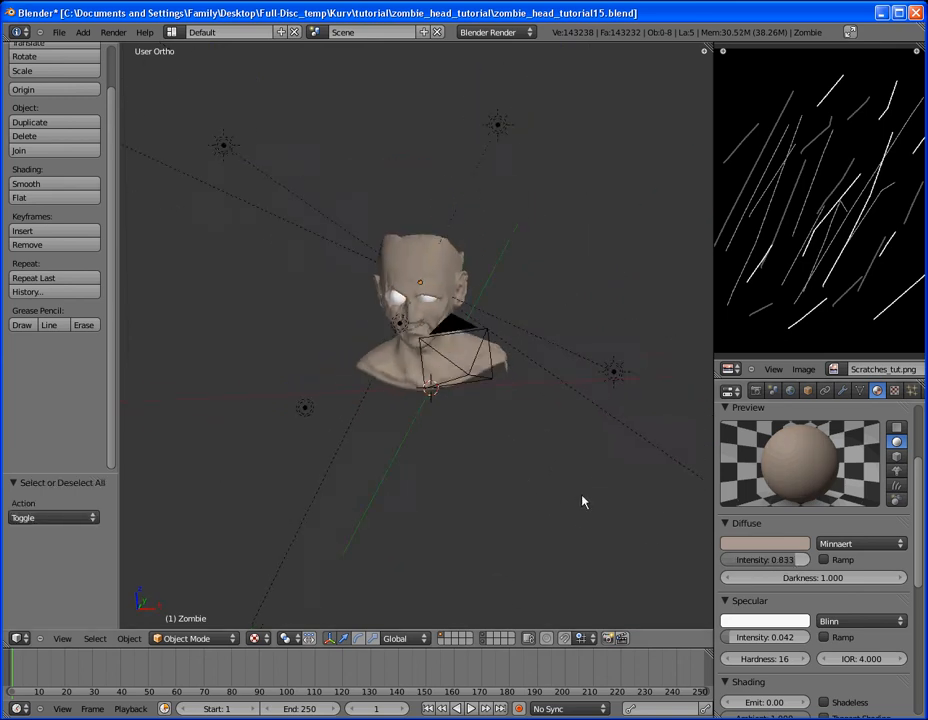
- Tweak the Zombie material's Minnaert diffuse and low specular intensity settings
click(595, 405)
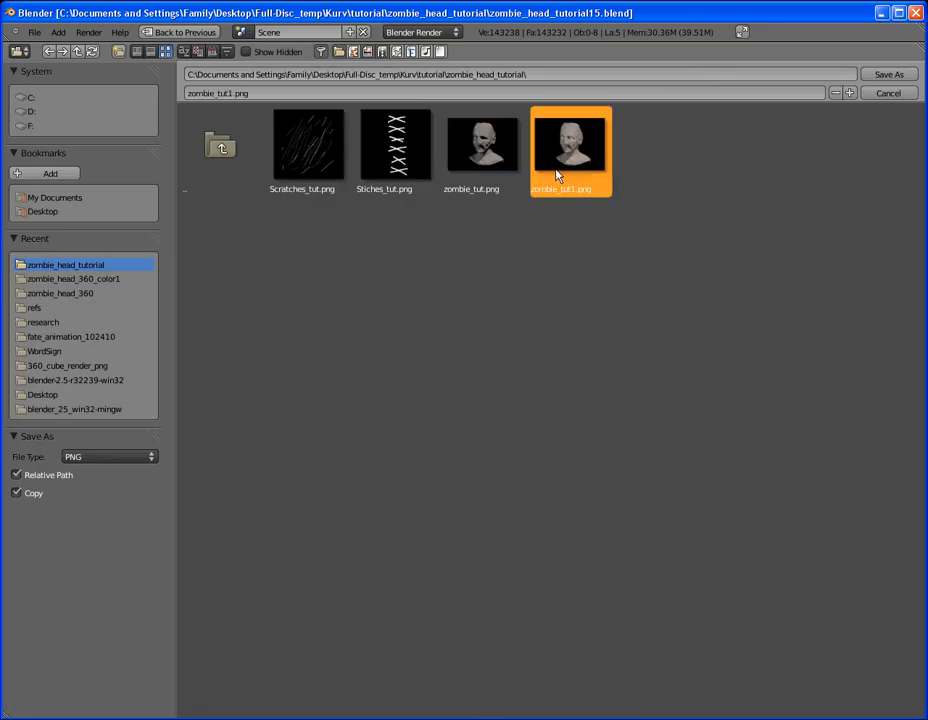
- Overwrite zombie_tut1.png with the updated front render
click(887, 74)
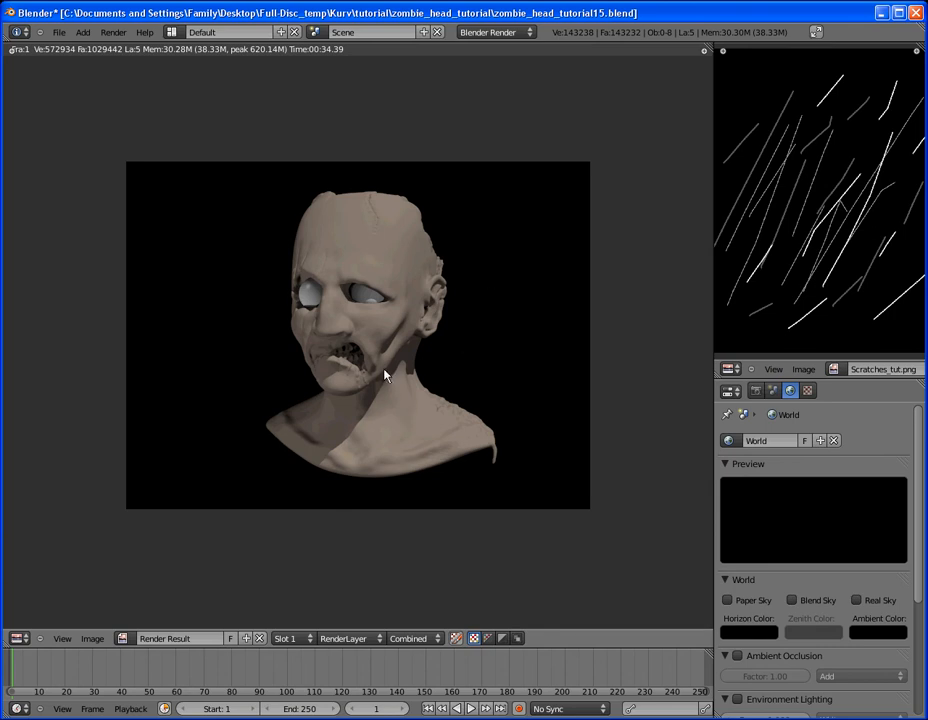
mouse_move(408, 395)
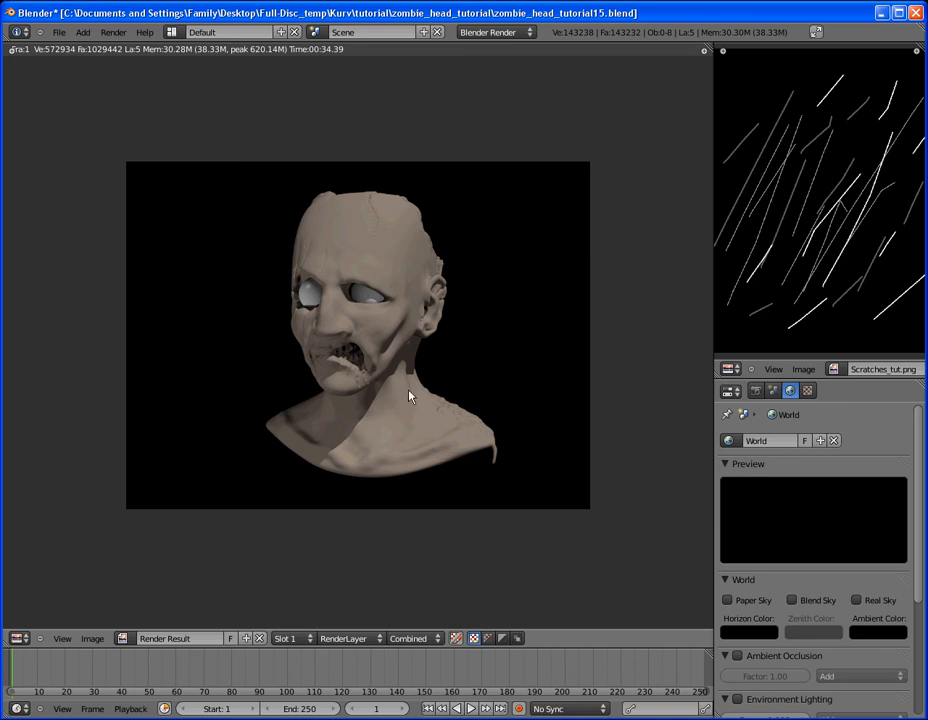
mouse_move(443, 382)
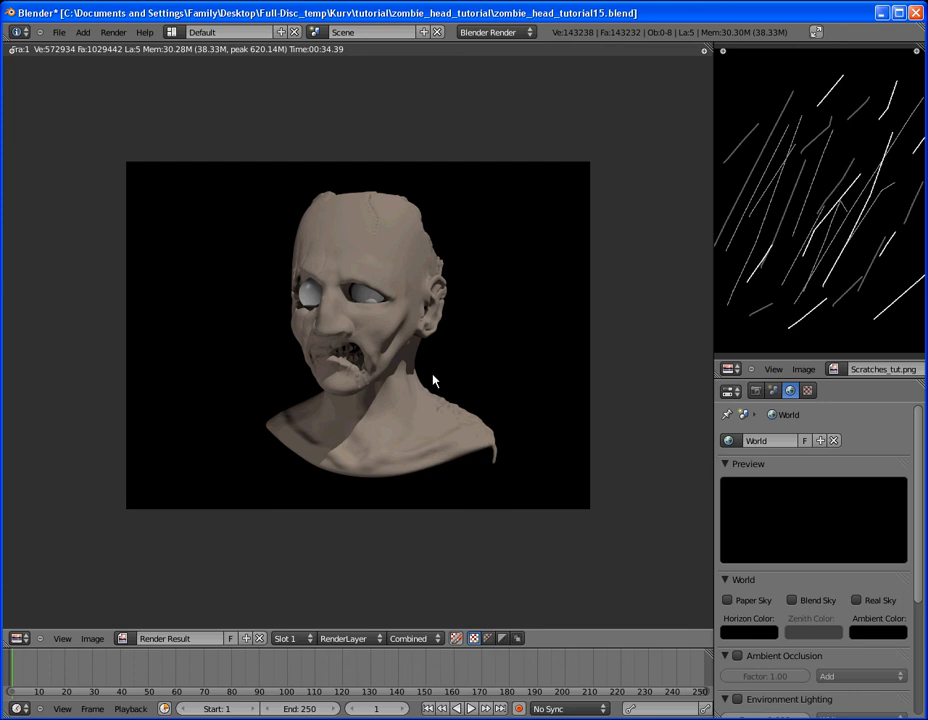
mouse_move(623, 322)
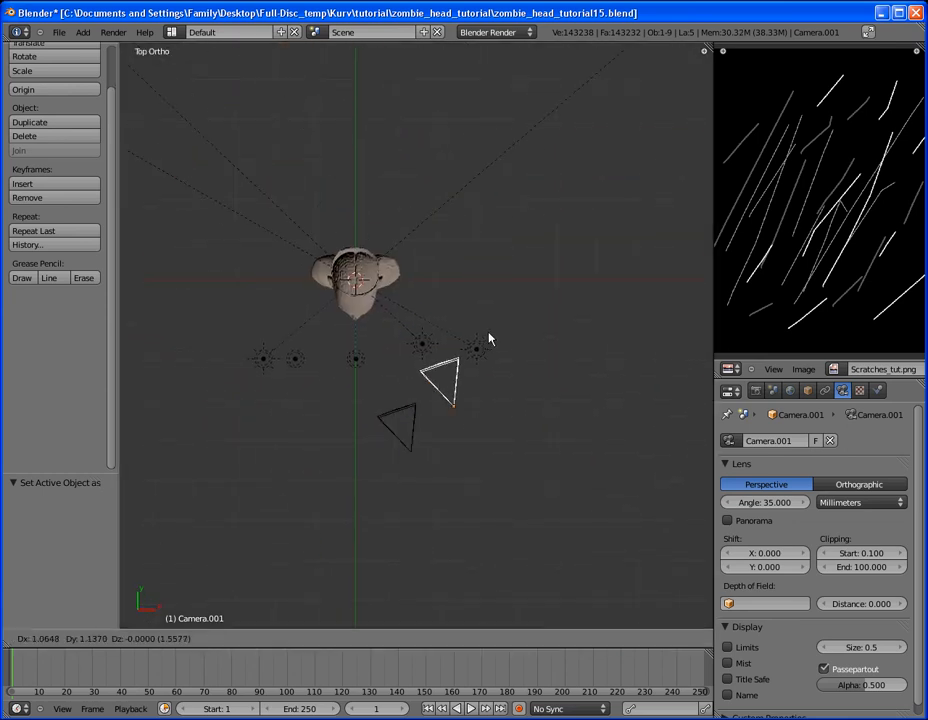
- Move Camera.001 behind the head, framing the back of the skull and exposed brain
drag(445, 380, 445, 205)
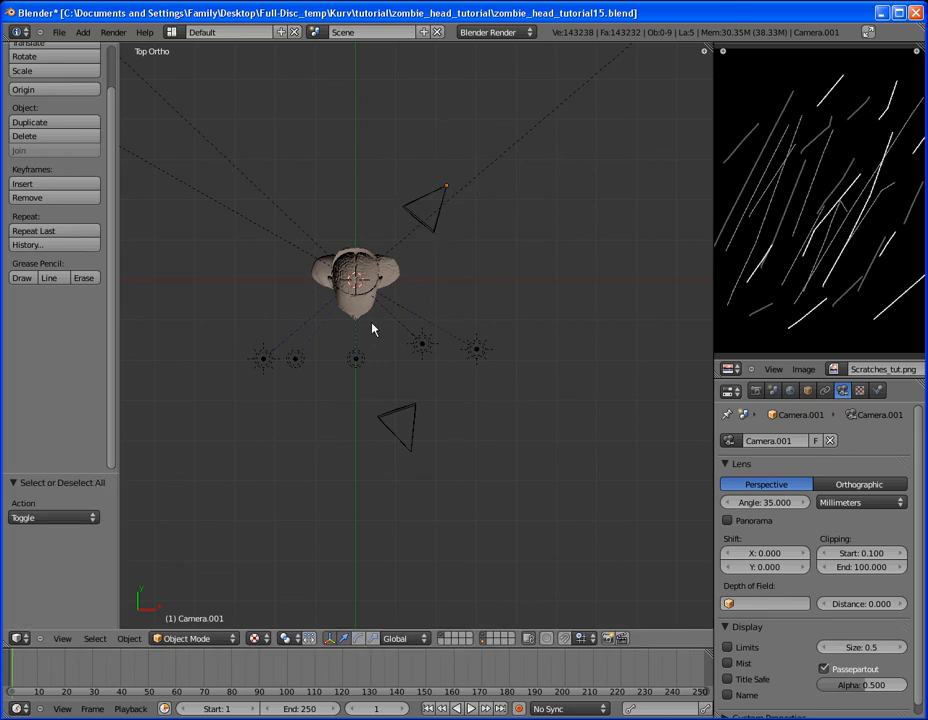
drag(372, 329, 490, 155)
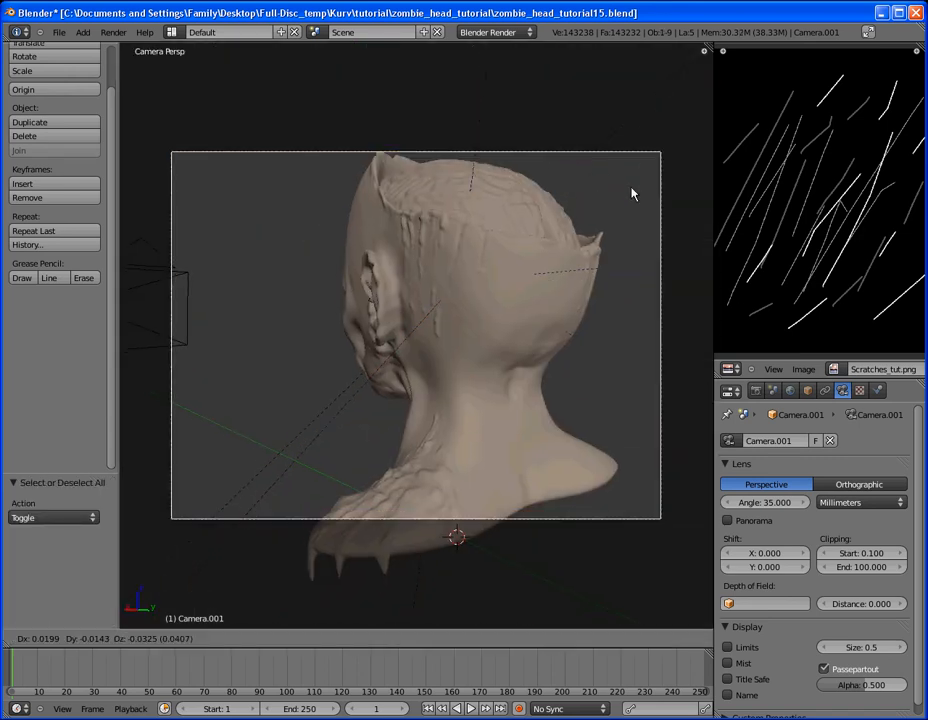
drag(632, 194, 448, 524)
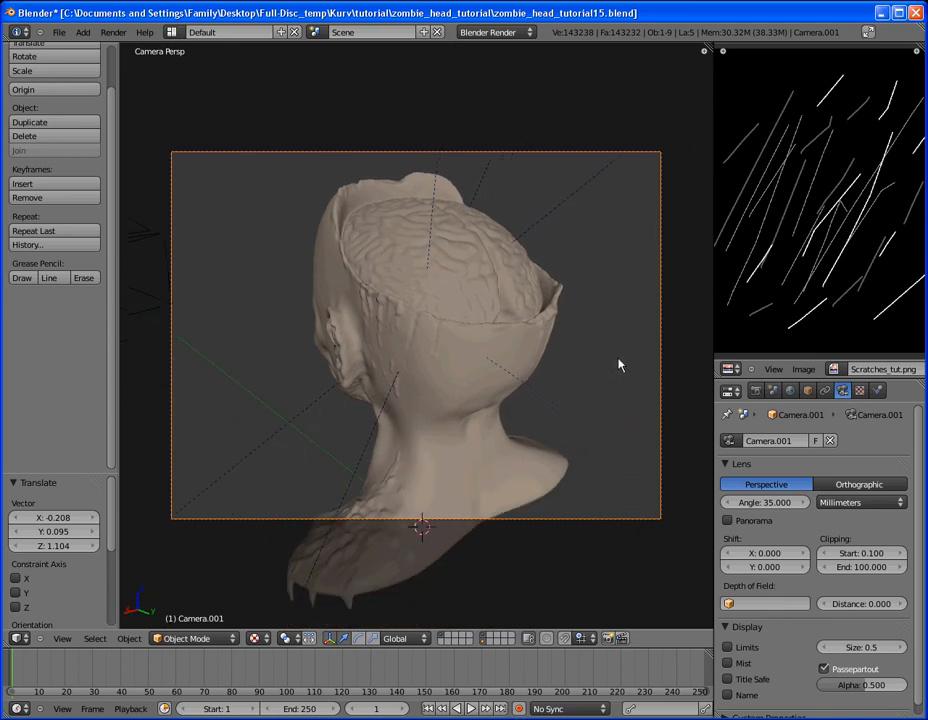
- Render the back camera view showing the exposed brain on black
key(a)
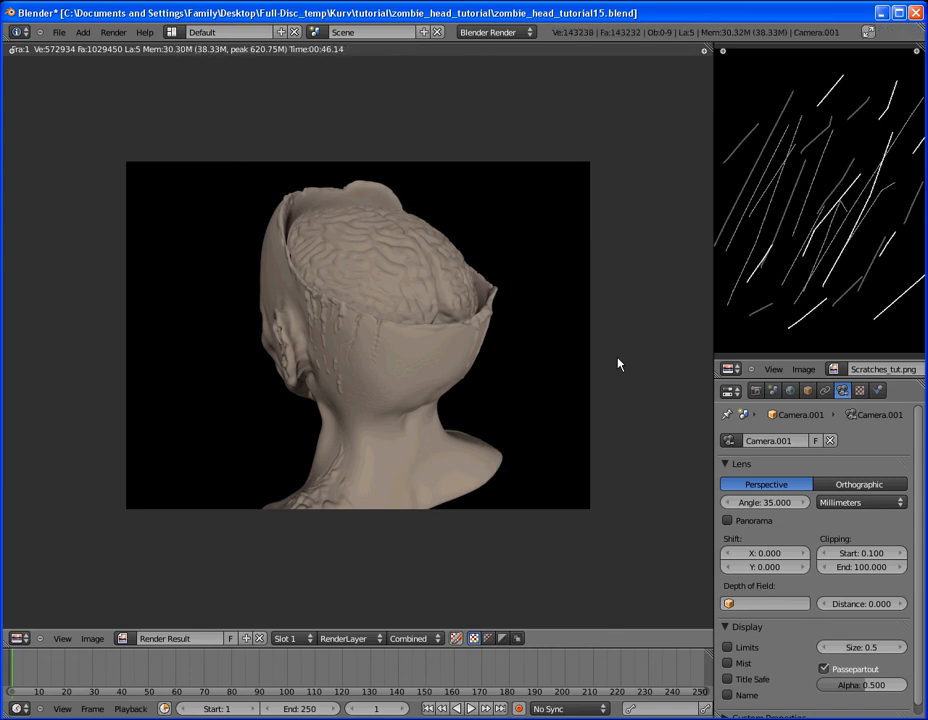
mouse_move(519, 245)
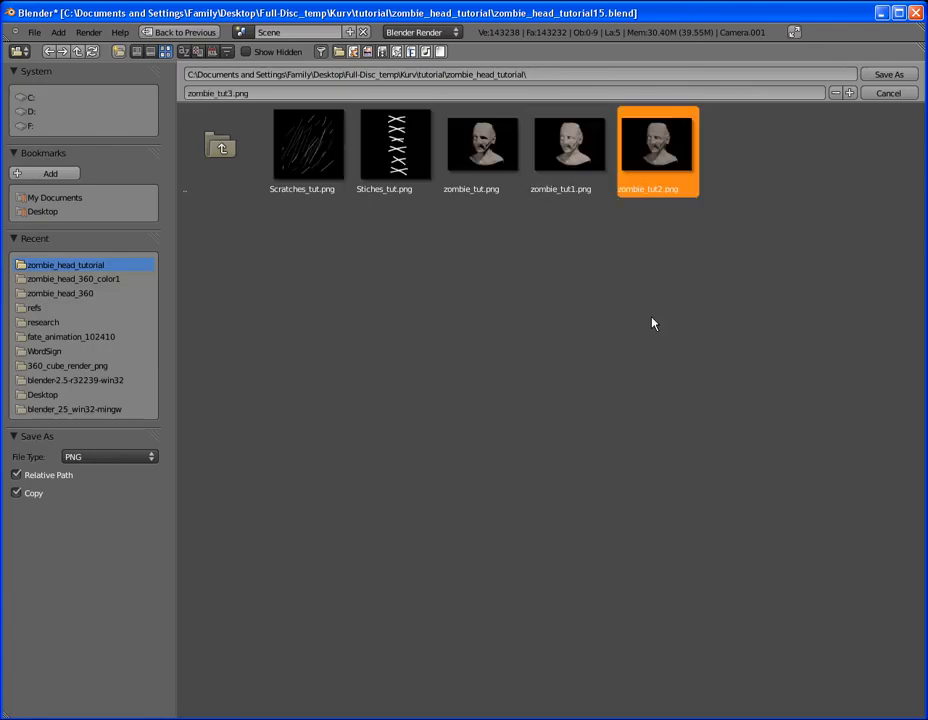
- Save the back-view render as a PNG alongside the front renders
click(887, 92)
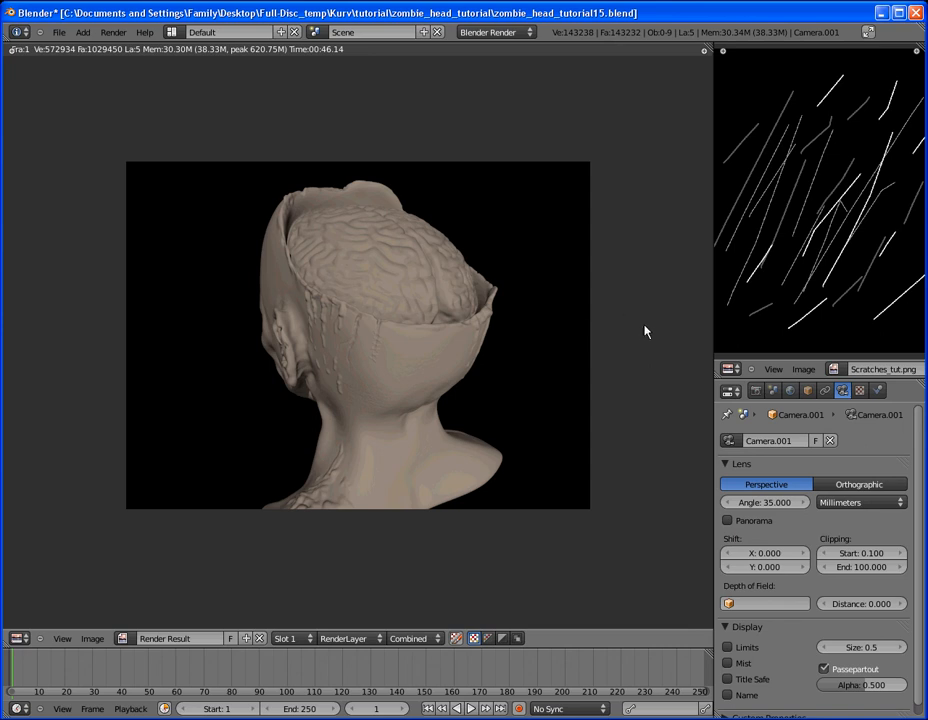
mouse_move(649, 329)
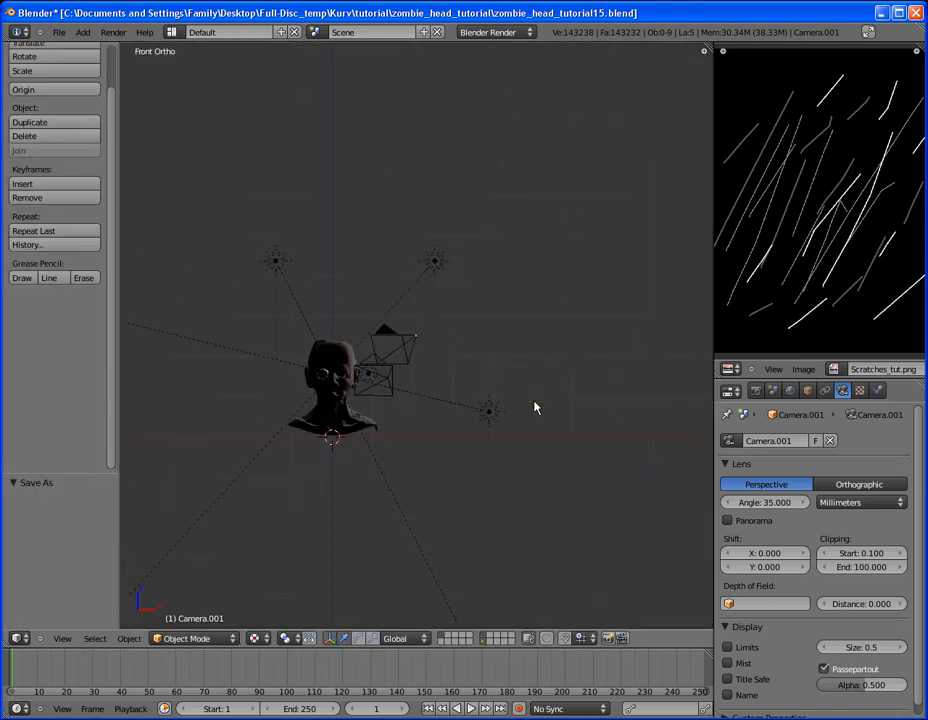
- Switch viewport shading to preview the lit skin and white eye materials
click(330, 440)
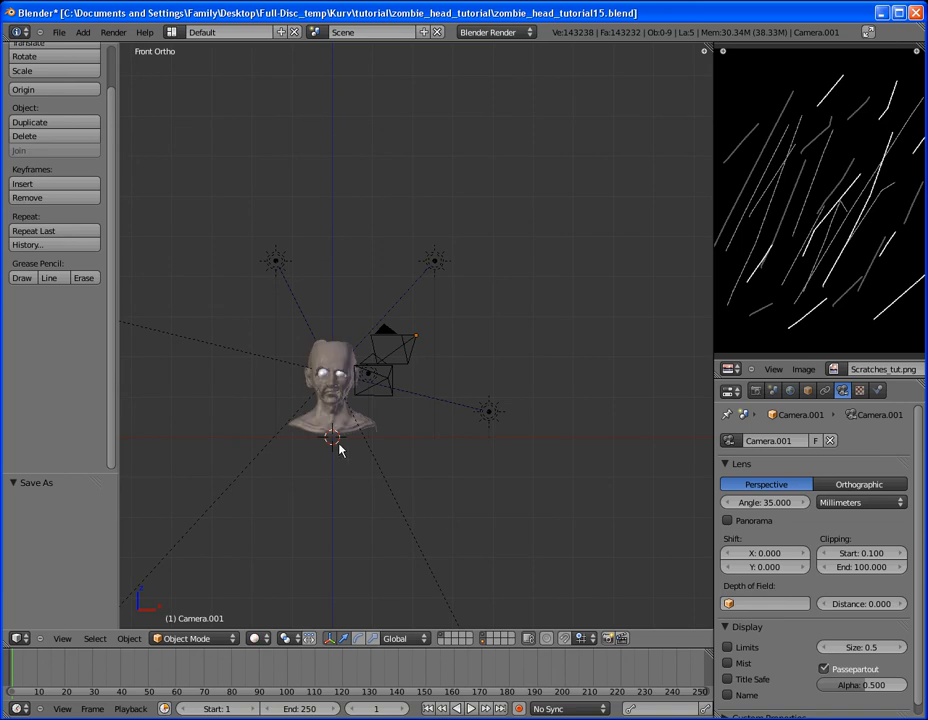